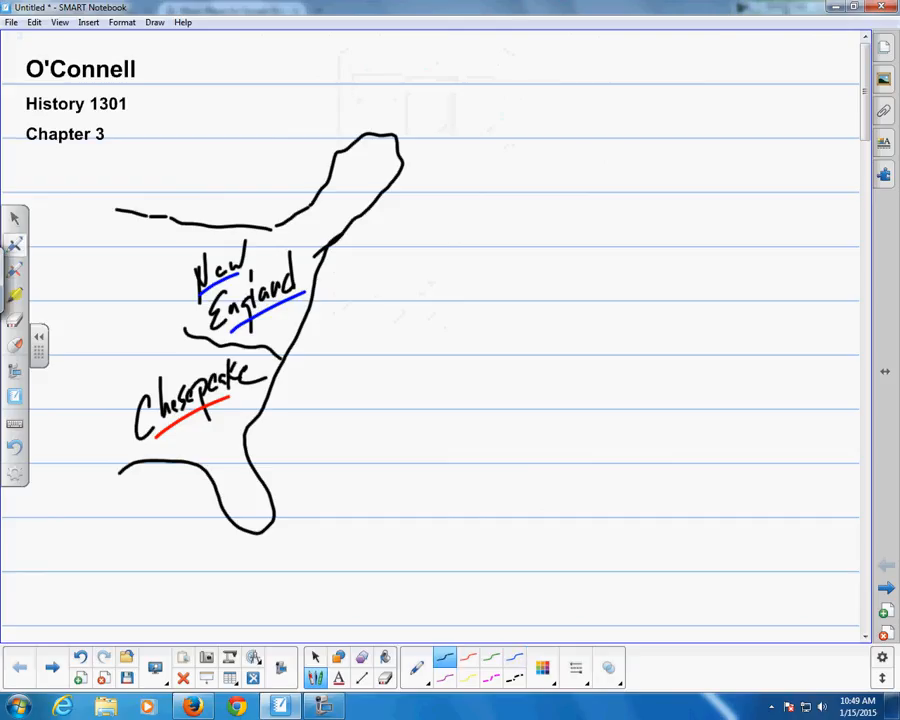
Step: Handwrite 'Wilderness' west of the colonial map and circle the 3 in Chapter 3
left_click_drag(112, 122, 118, 148)
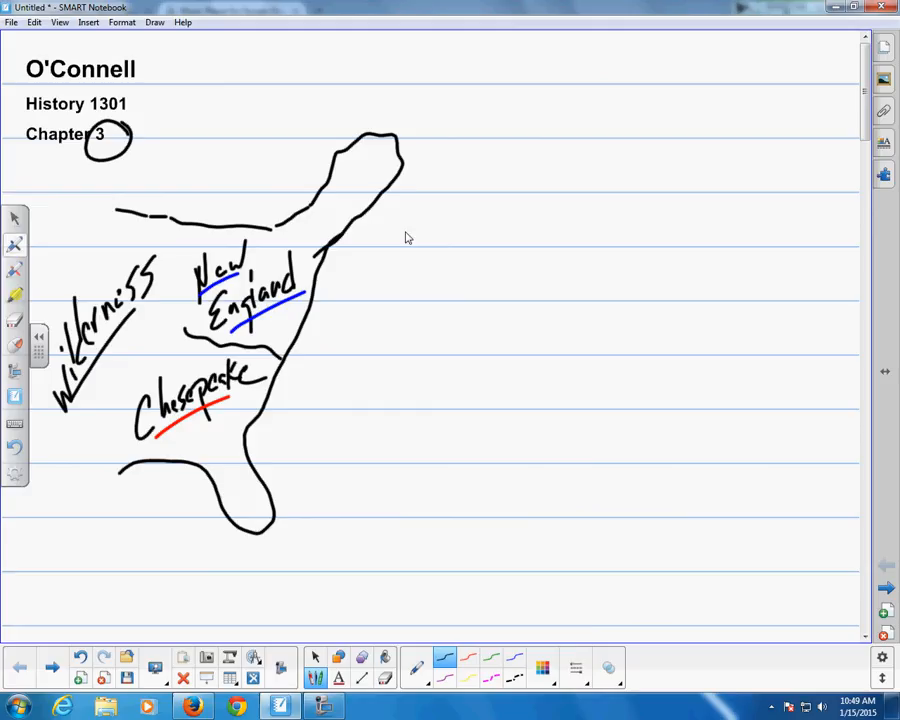
Step: Choose a pen line style and handwrite 'Mercantilism' beside the map
left_click(576, 668)
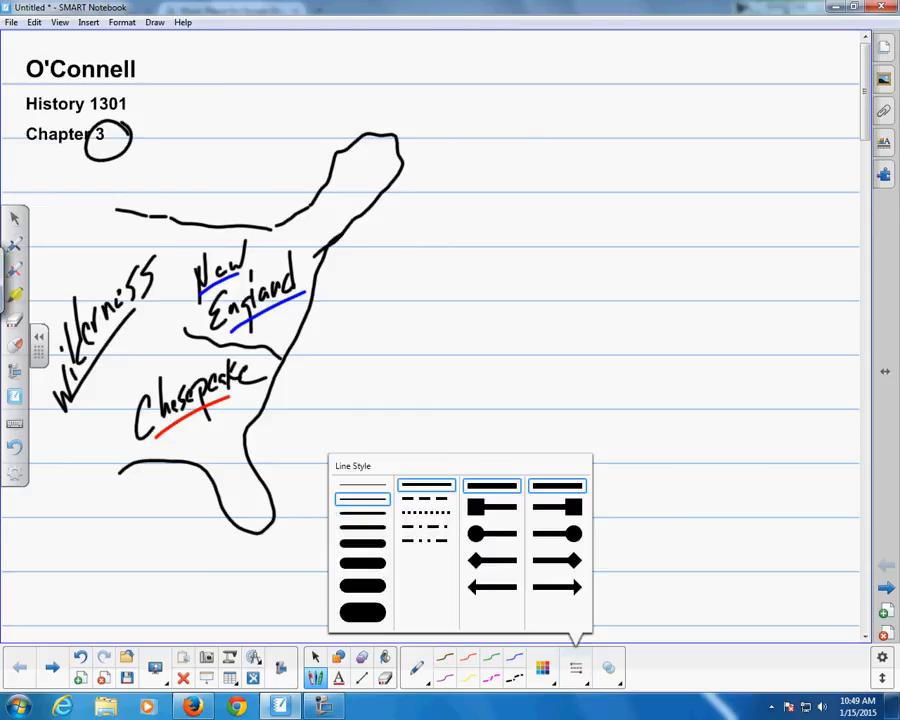
left_click(576, 668)
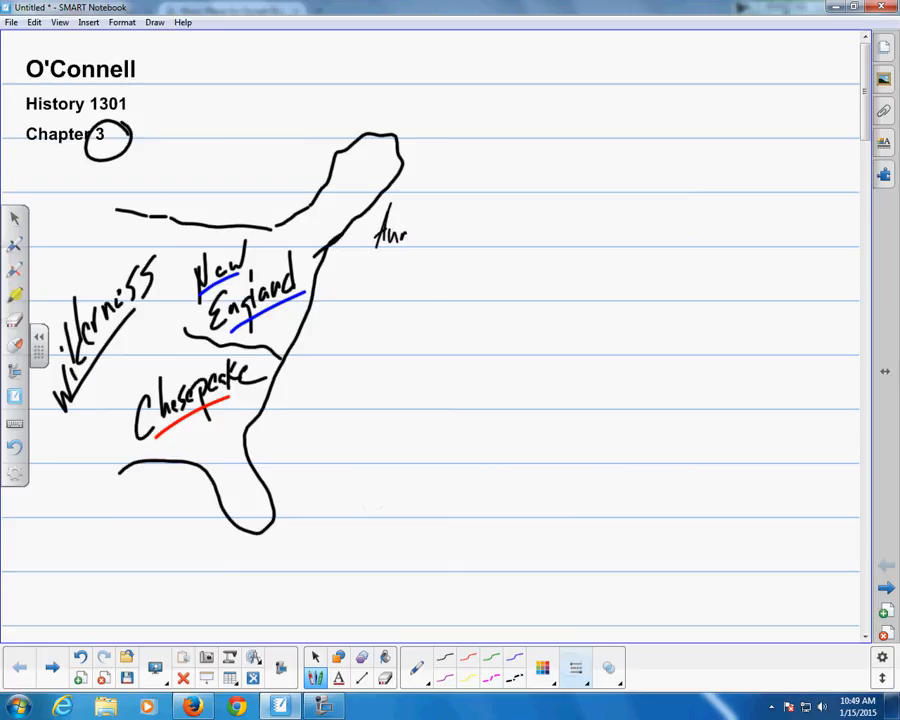
left_click_drag(404, 236, 456, 238)
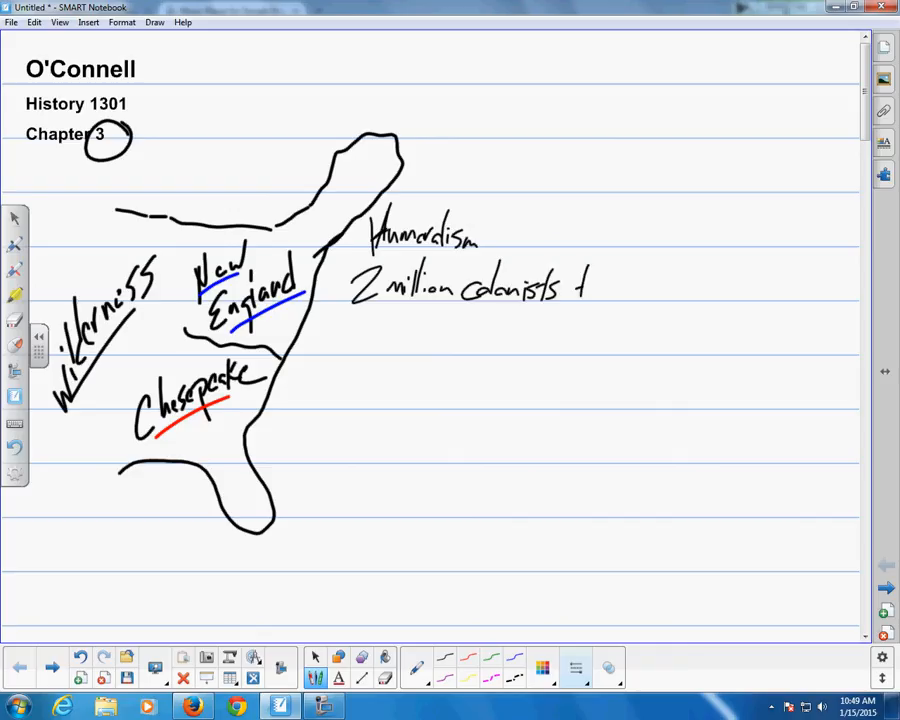
Step: Note '2 million colonists by 1775 (320 million today)' beside the map
left_click_drag(596, 290, 670, 290)
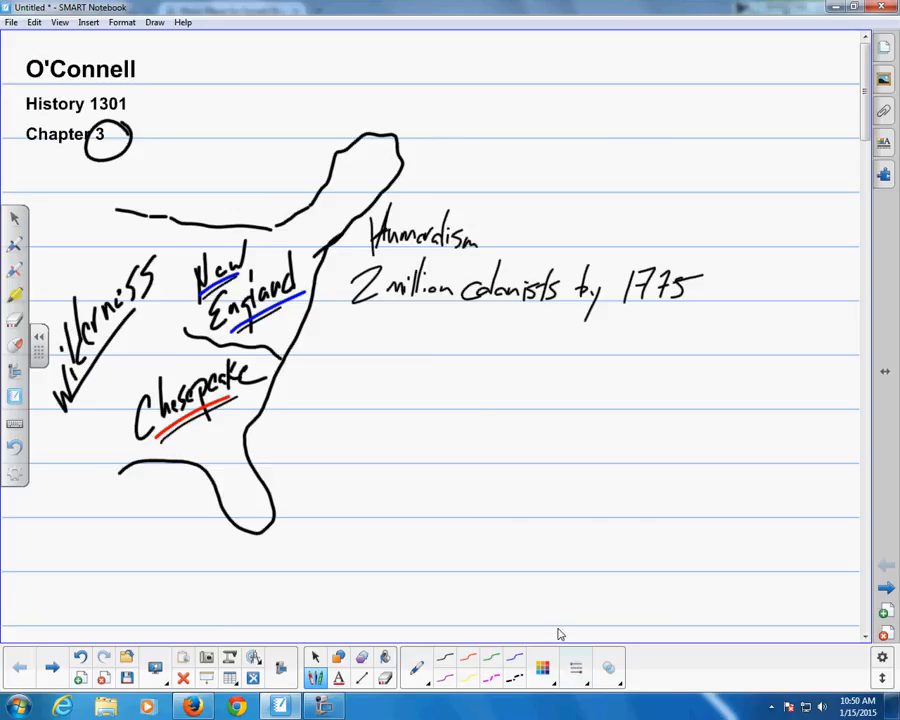
mouse_move(528, 384)
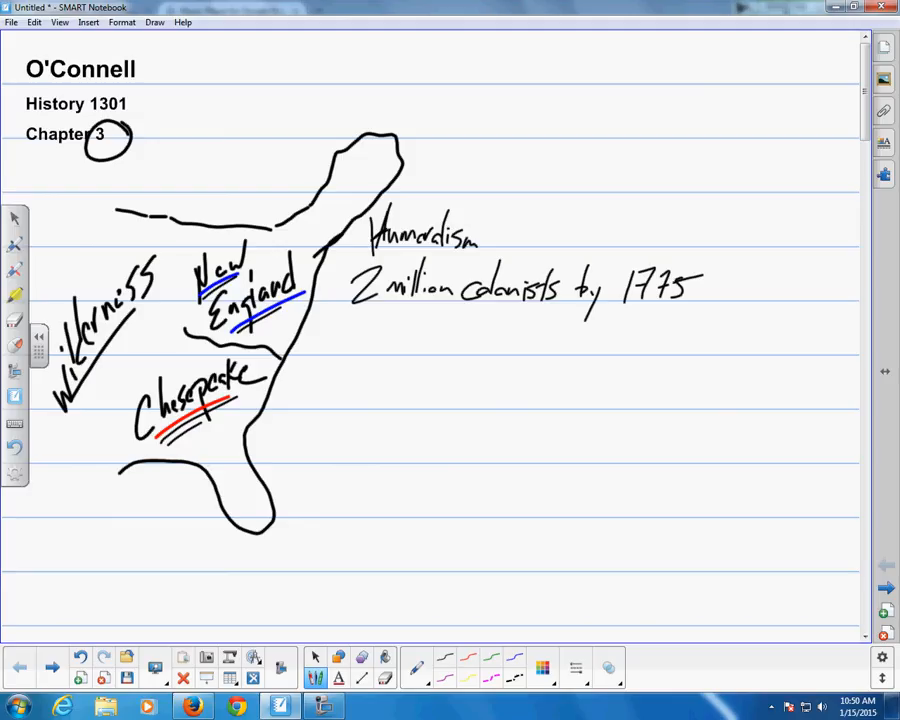
left_click_drag(624, 316, 620, 340)
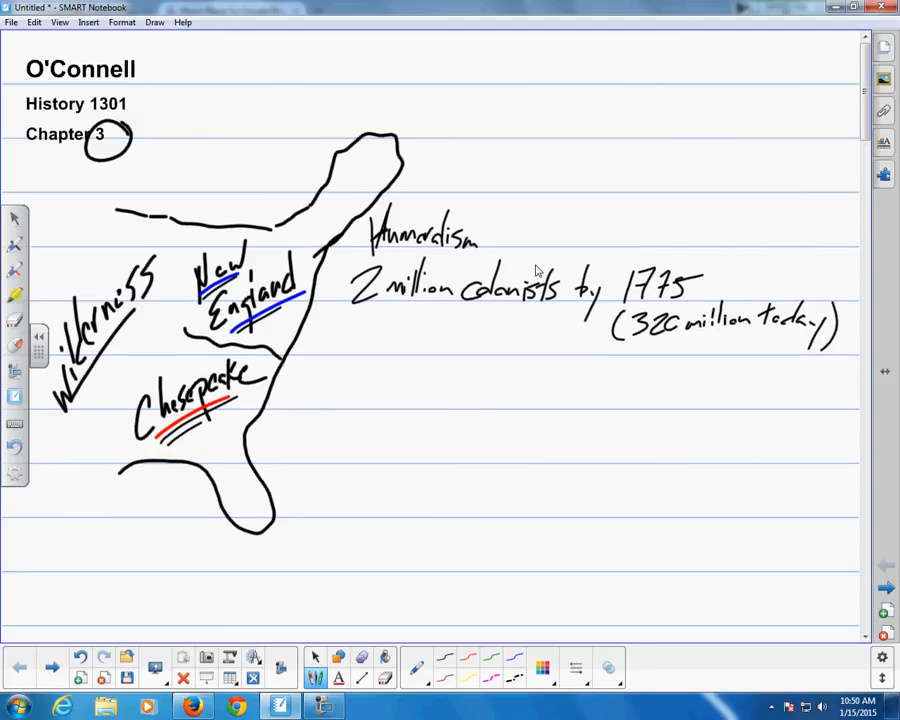
Step: Handwrite the underlined heading 'American-style Slavery' further down the page
scroll("down", 3)
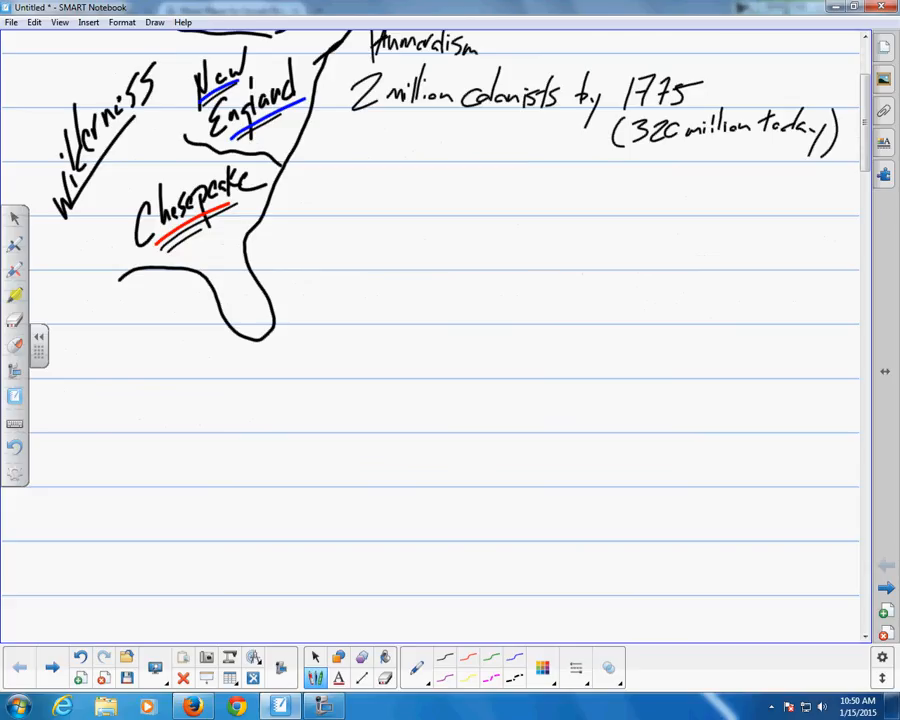
left_click_drag(96, 410, 180, 410)
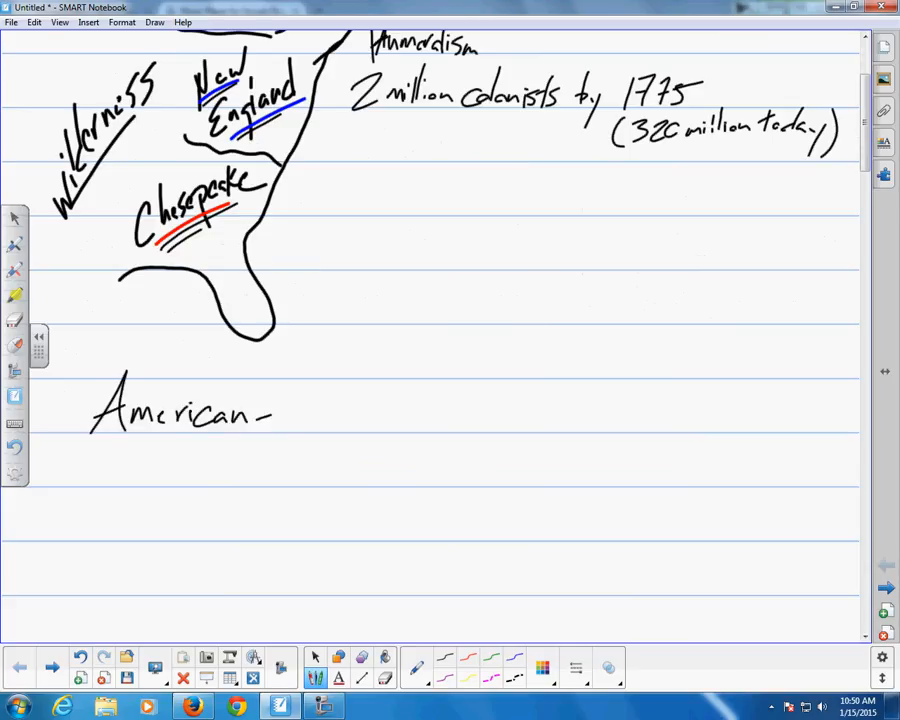
type("style Slavery")
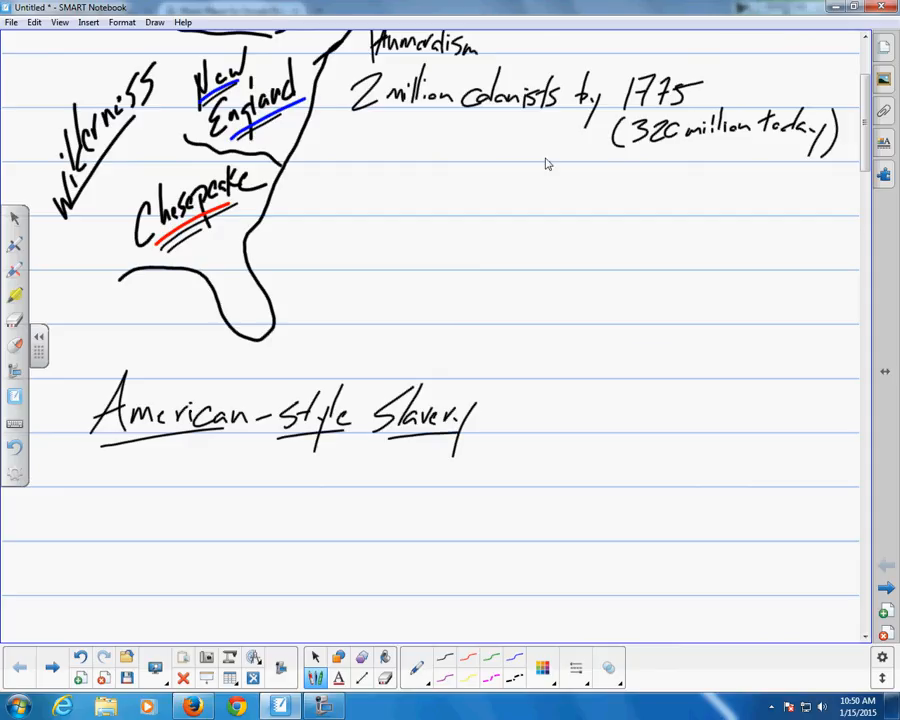
scroll("down", 3)
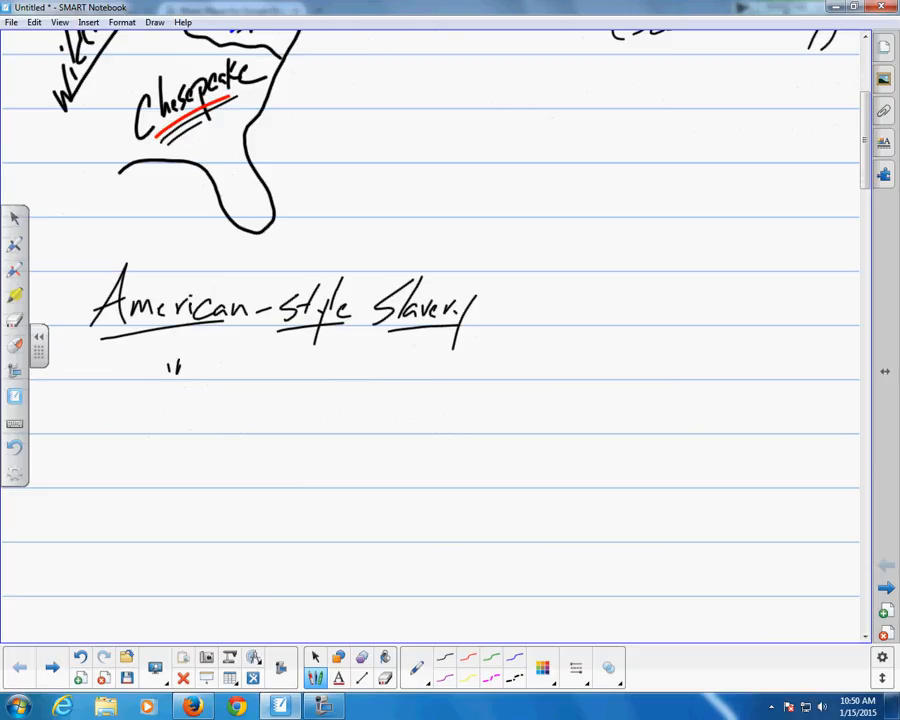
Step: Write the first note 'imported via Caribbean first, then West Africa'
left_click_drag(164, 370, 240, 368)
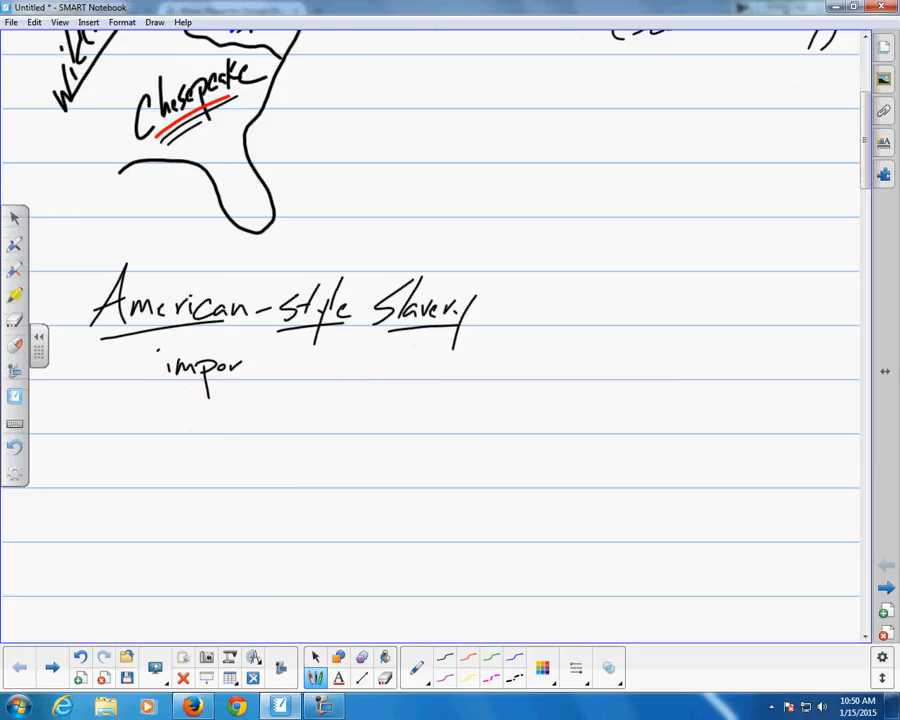
left_click_drag(244, 370, 300, 360)
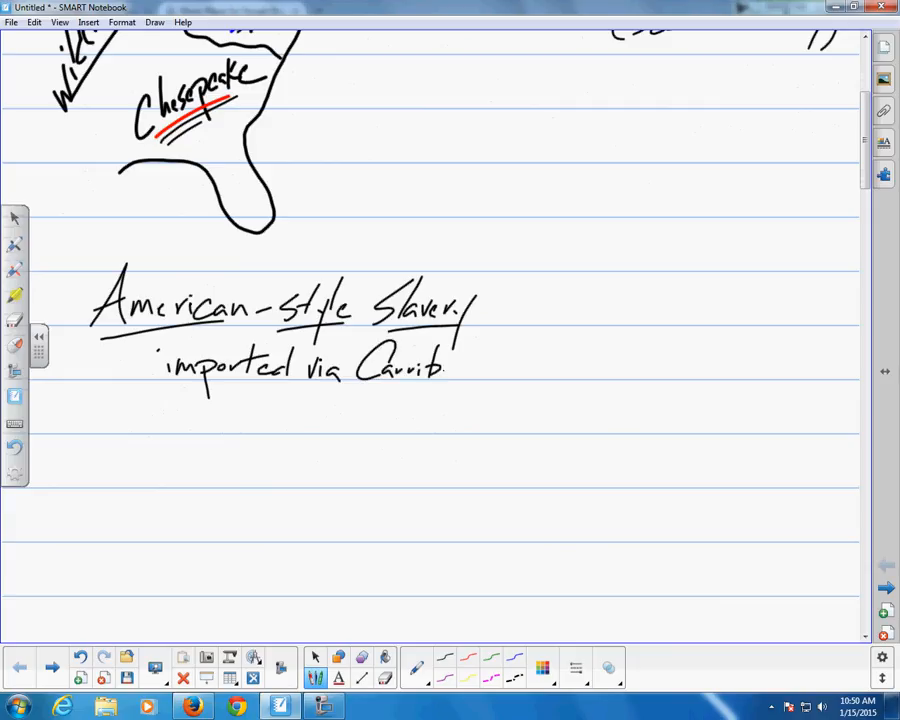
left_click_drag(444, 368, 524, 368)
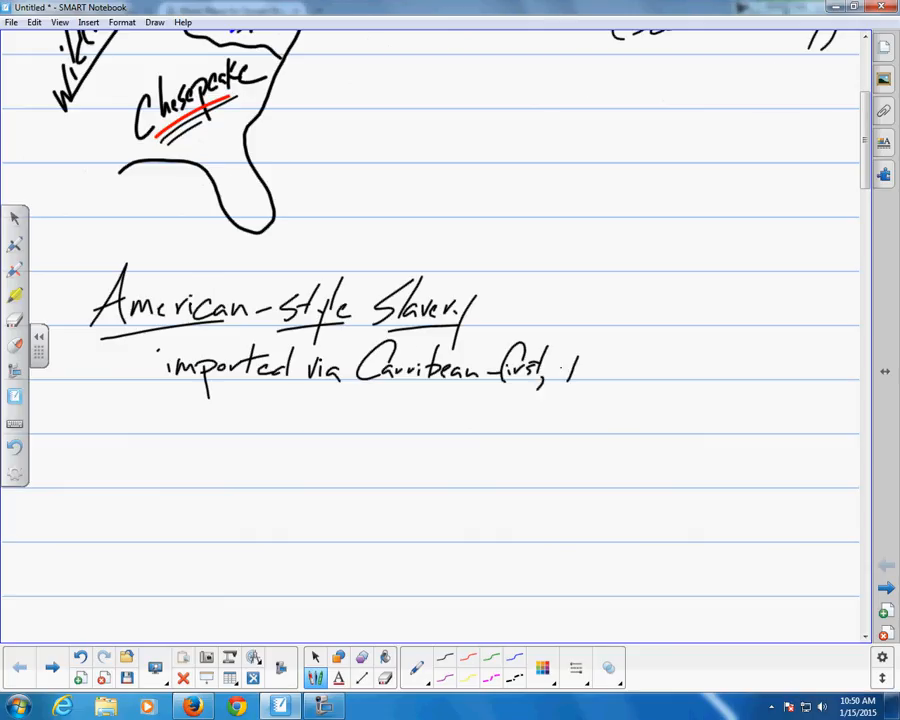
left_click_drag(560, 364, 650, 376)
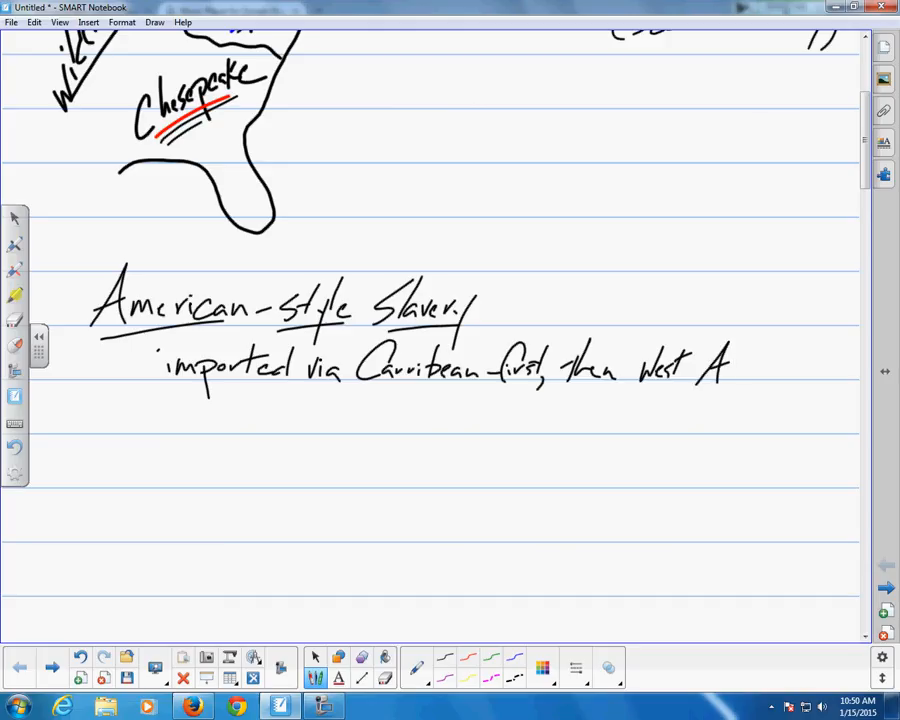
left_click_drag(736, 376, 800, 376)
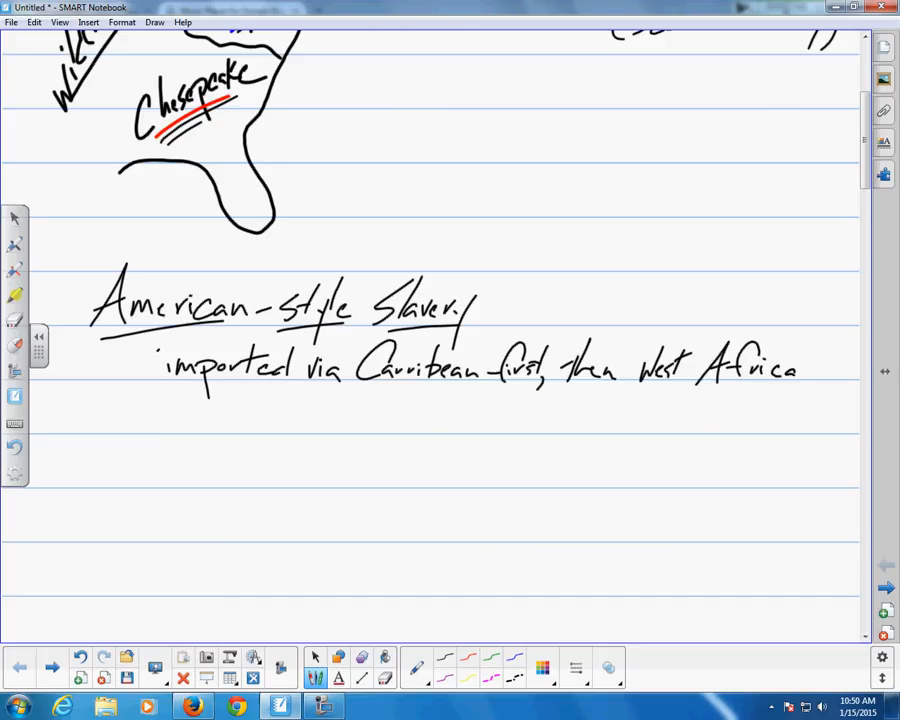
left_click_drag(164, 410, 204, 420)
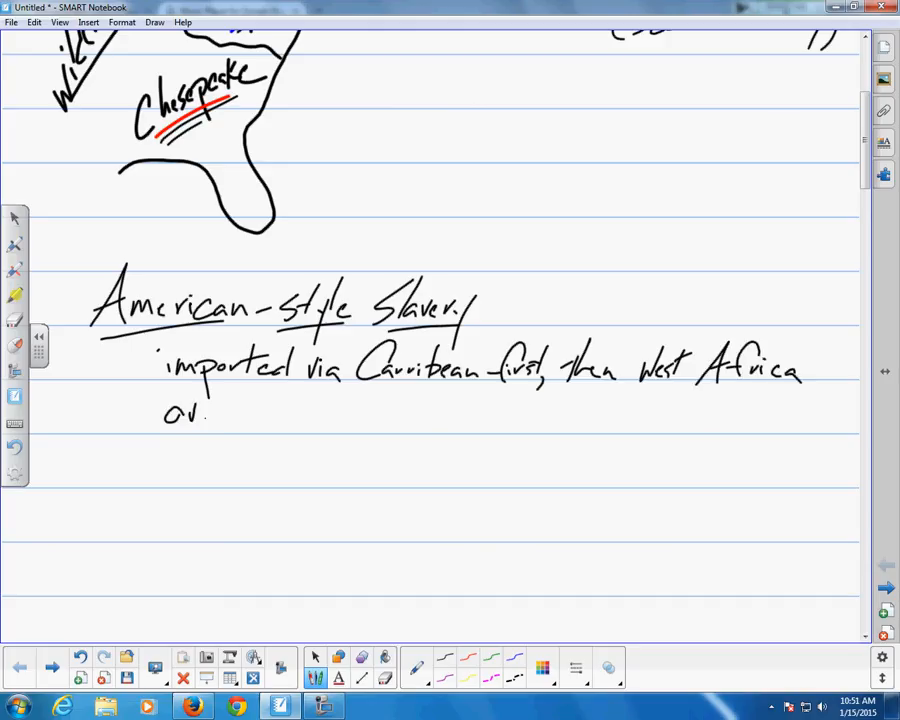
Step: Write the second note 'overwhelmed slave markets'
left_click_drag(204, 412, 276, 412)
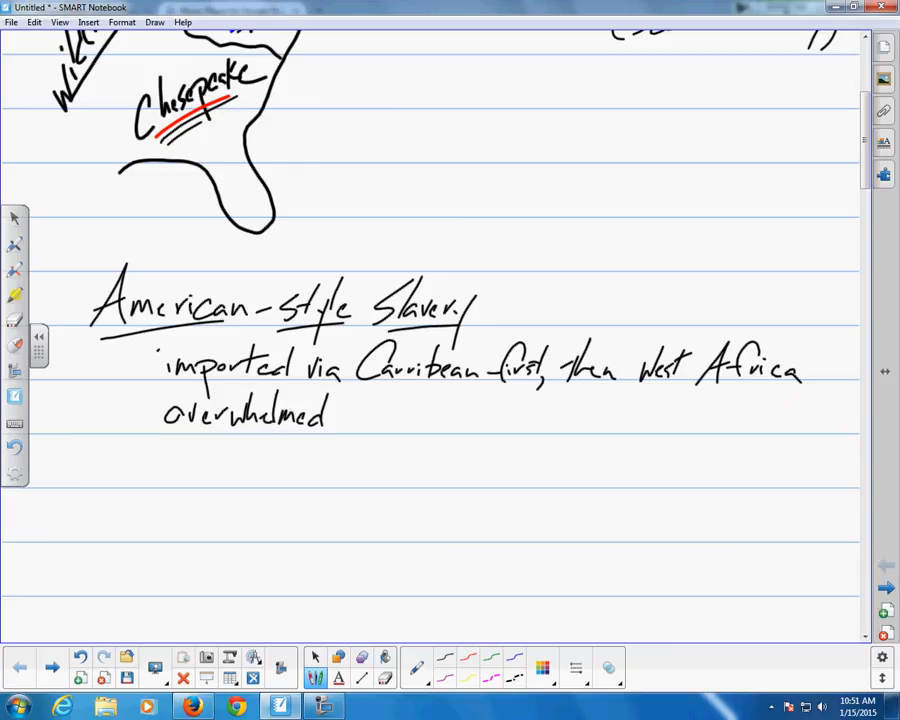
left_click_drag(344, 414, 400, 414)
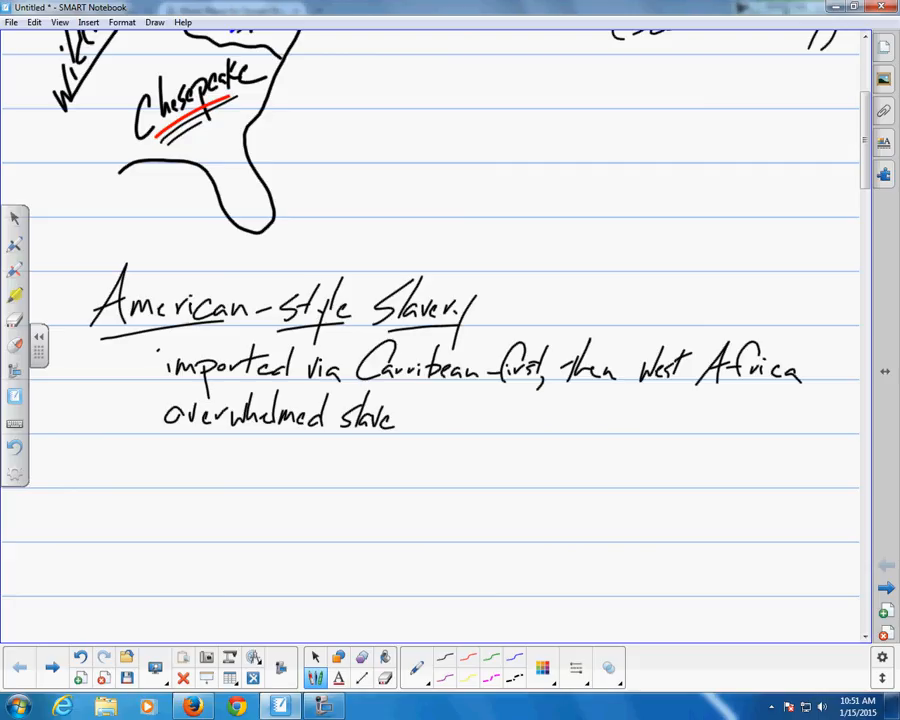
left_click_drag(410, 414, 466, 420)
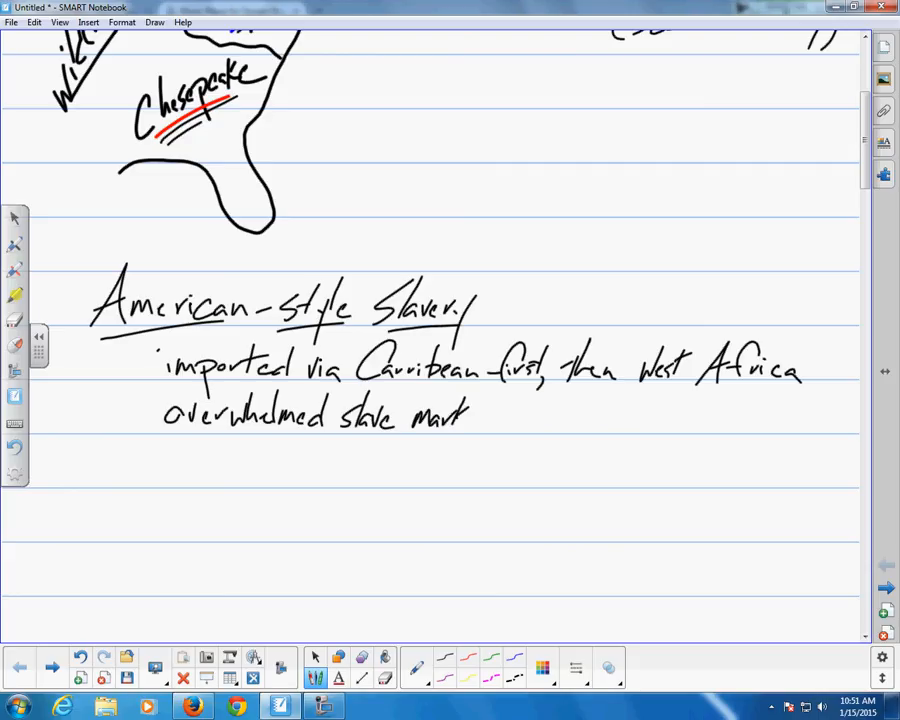
left_click_drag(470, 414, 516, 420)
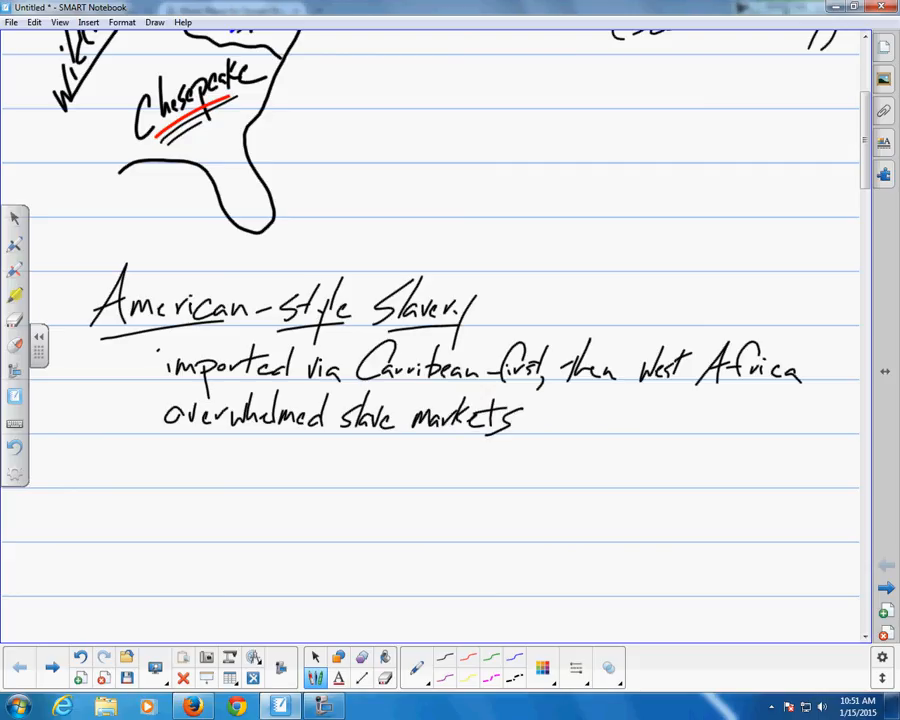
Step: Add '(11 million Africans)' beside the American-style Slavery heading
scroll("down", 3)
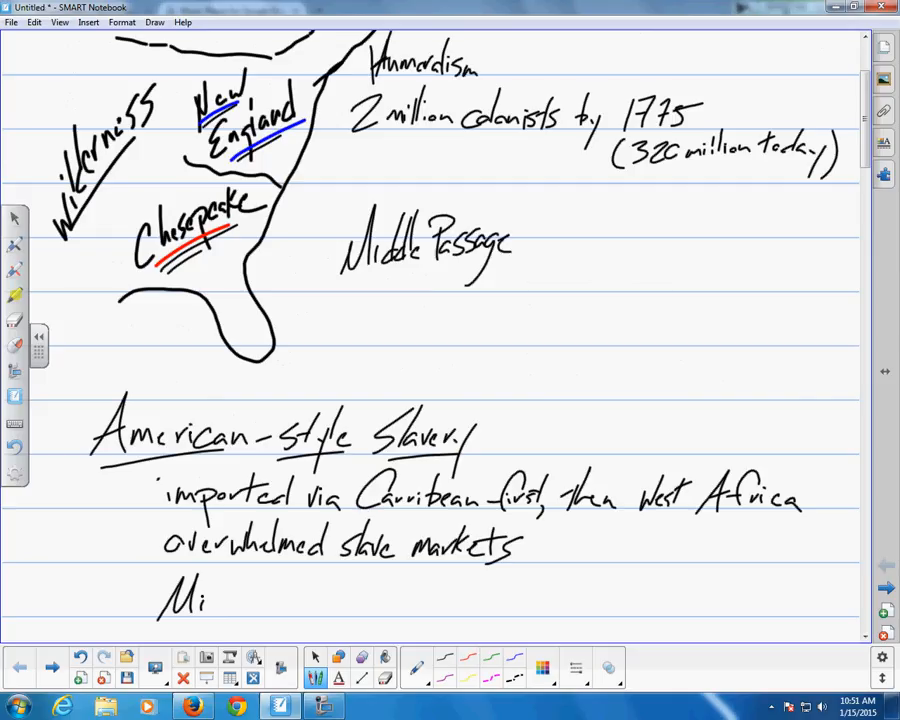
left_click_drag(508, 414, 504, 456)
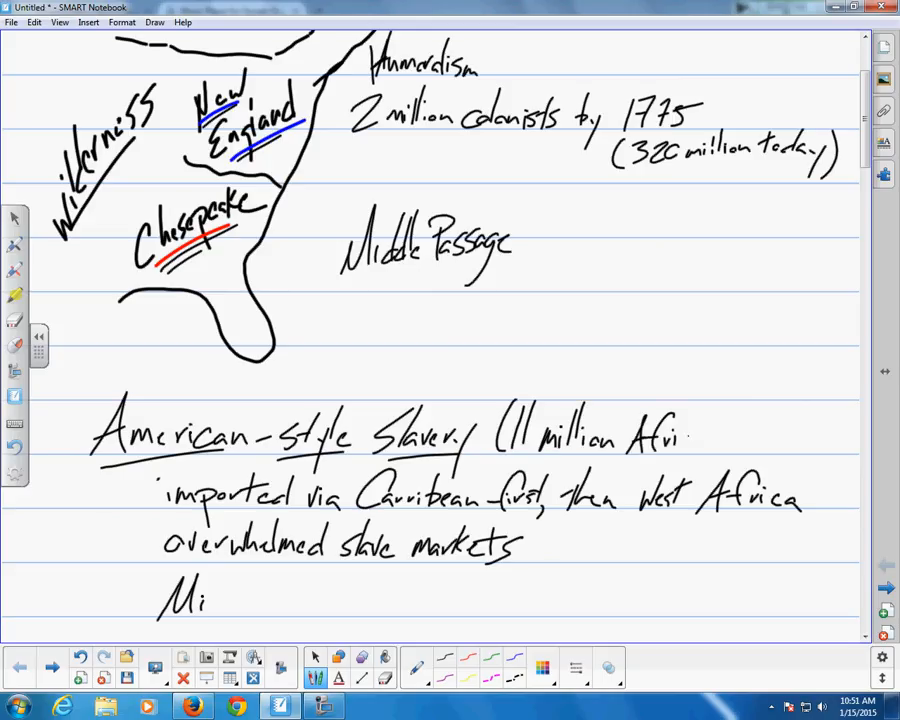
type("cans)")
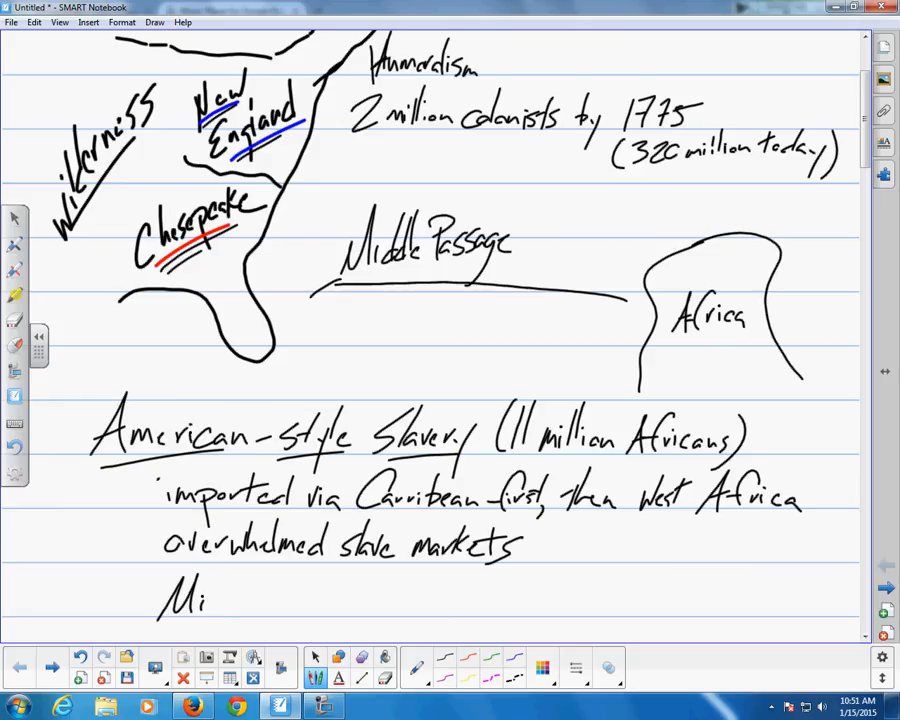
Step: Draw the Middle Passage route from sketched Africa toward the American coast
left_click_drag(630, 310, 252, 390)
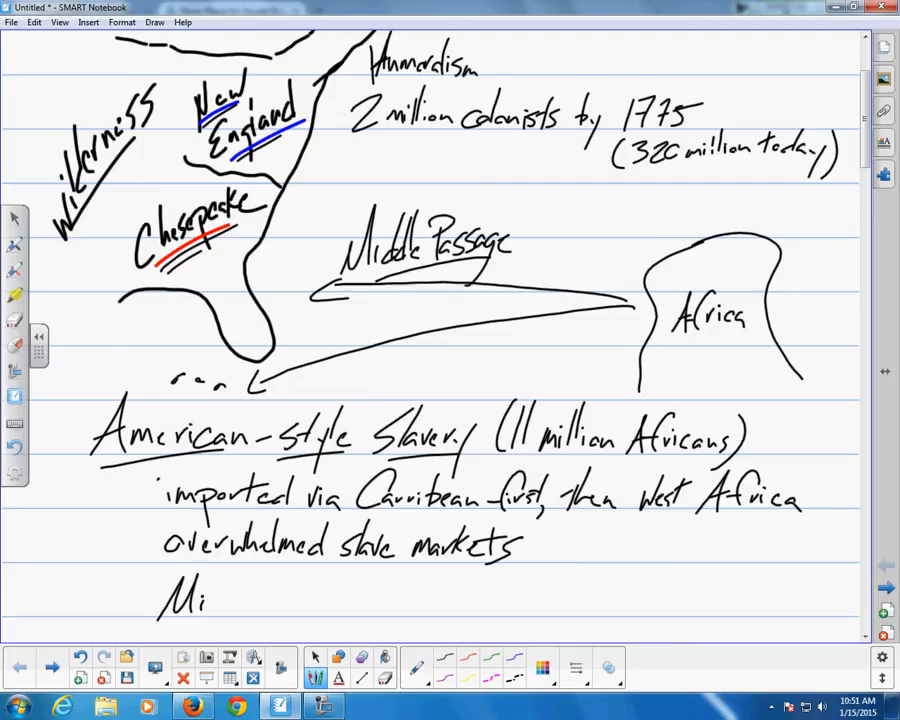
left_click_drag(528, 224, 528, 260)
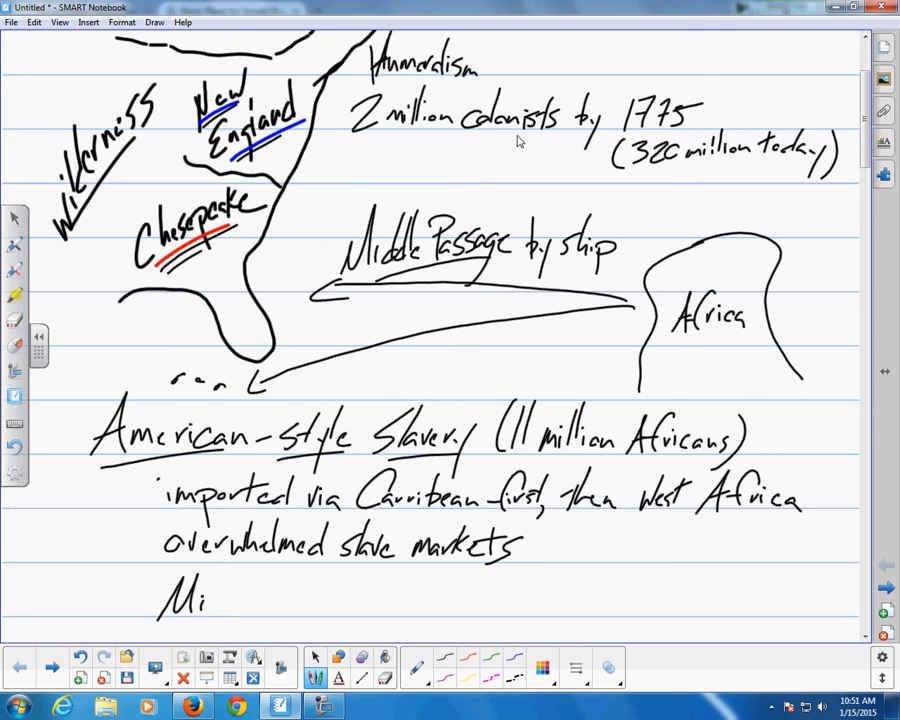
Step: Write 'permanent bondage by blackness' with an arrow beneath the slavery notes
scroll("down", 3)
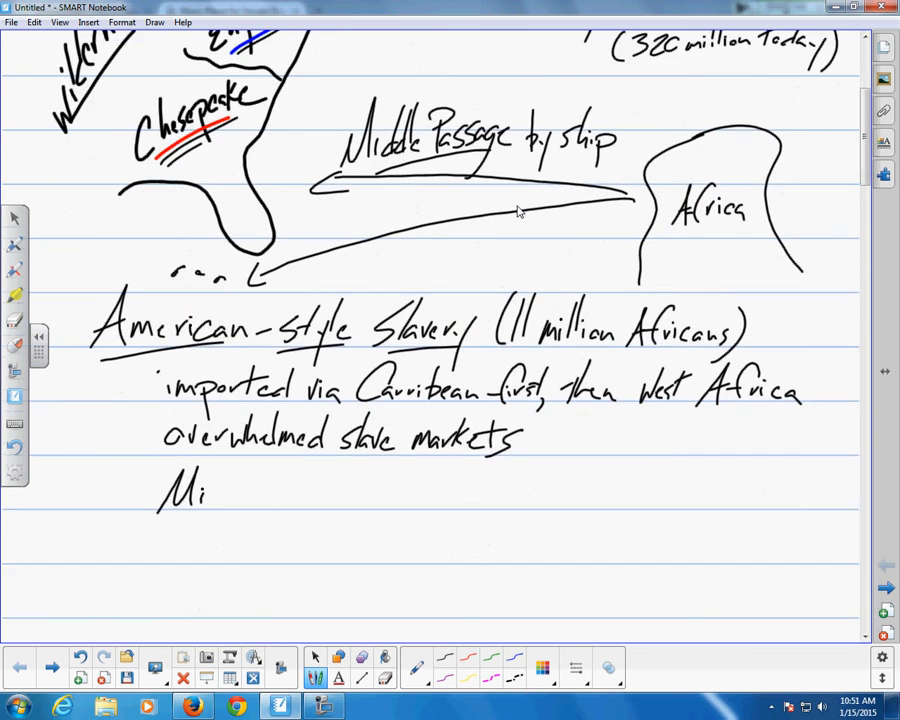
scroll("down", 3)
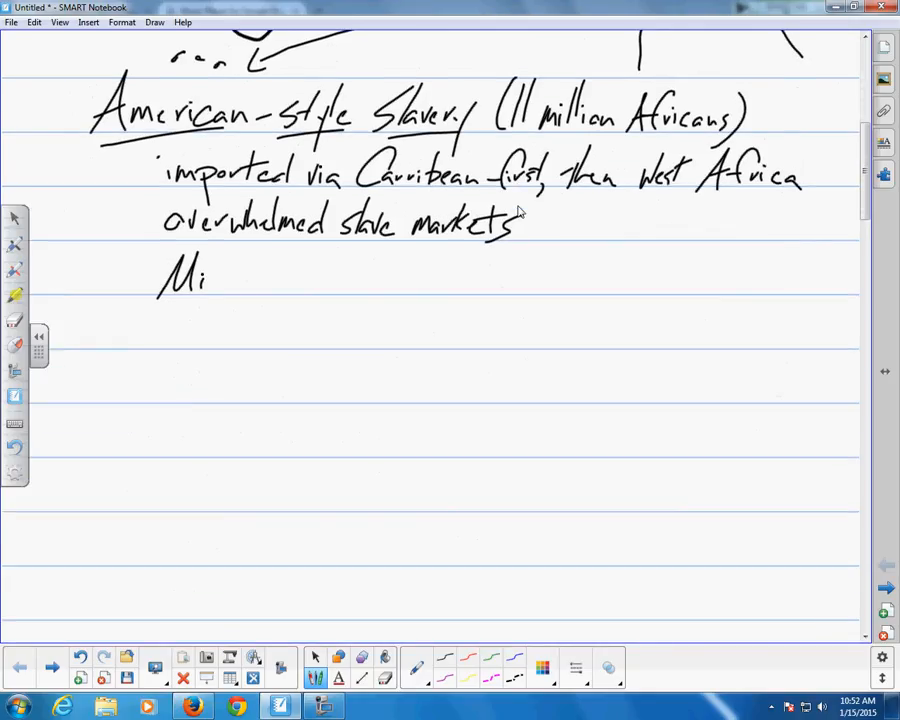
scroll("down", 3)
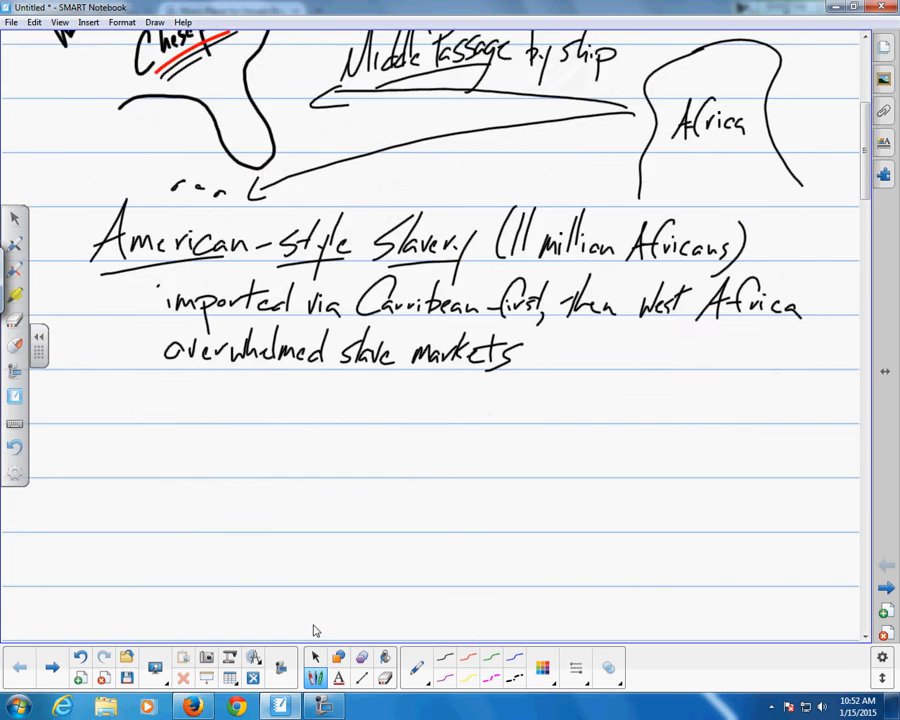
scroll("down", 3)
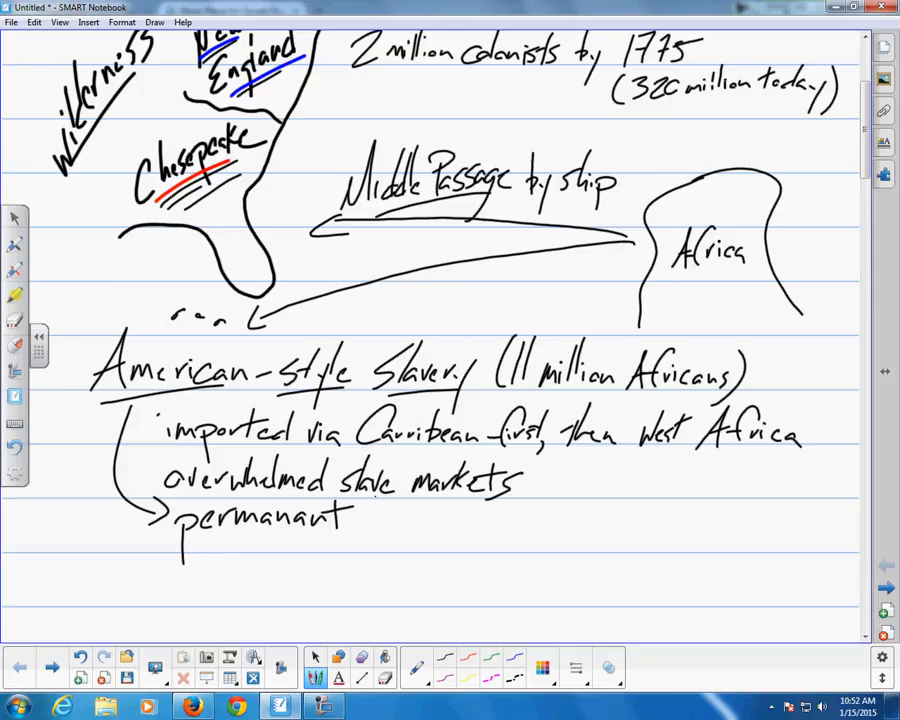
left_click_drag(360, 516, 450, 516)
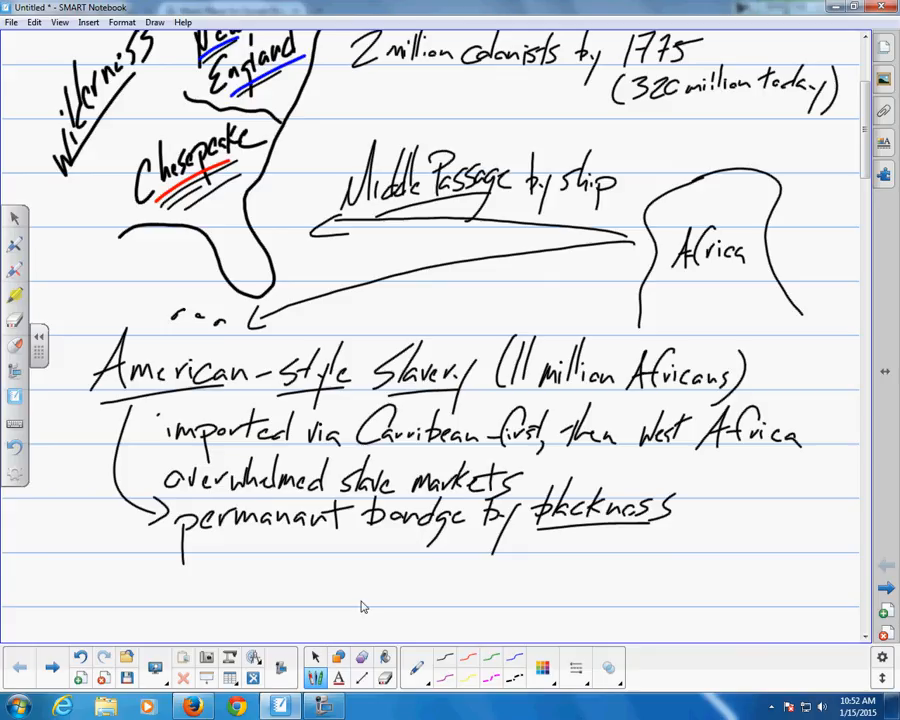
scroll("down", 3)
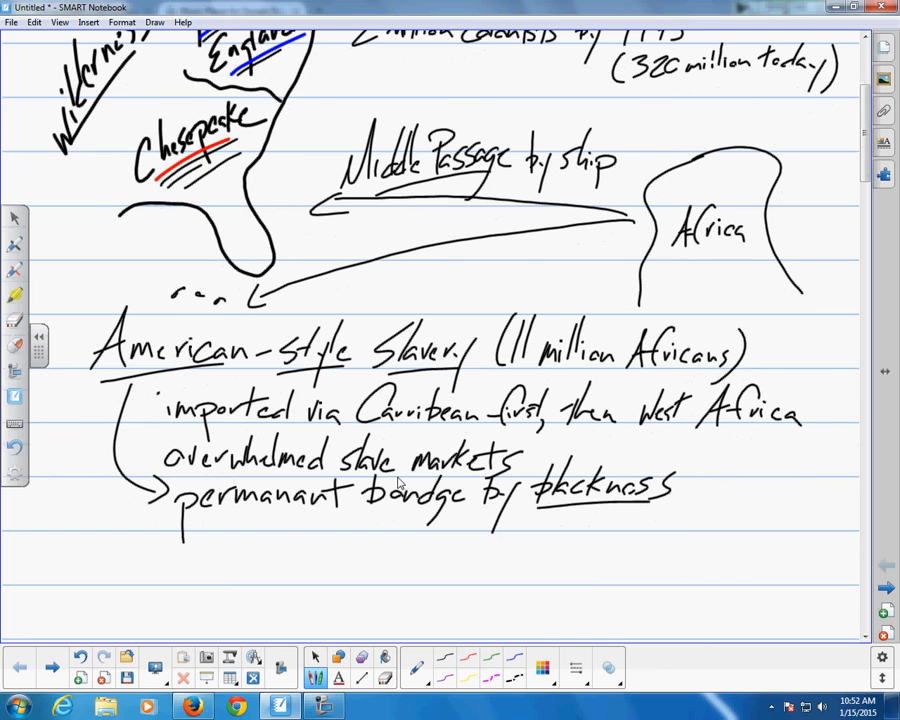
scroll("down", 3)
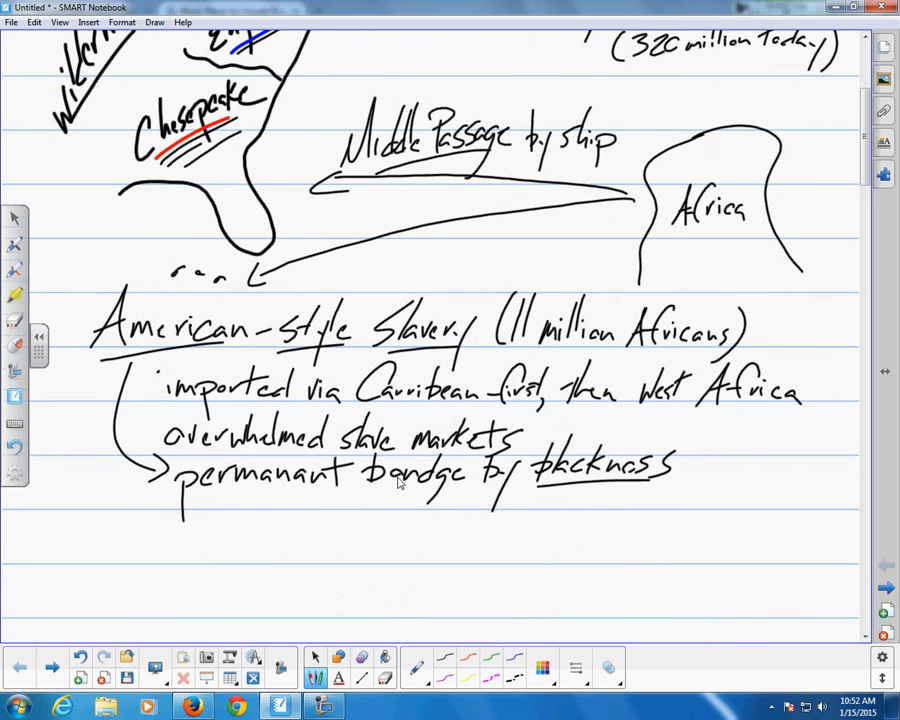
scroll("down", 3)
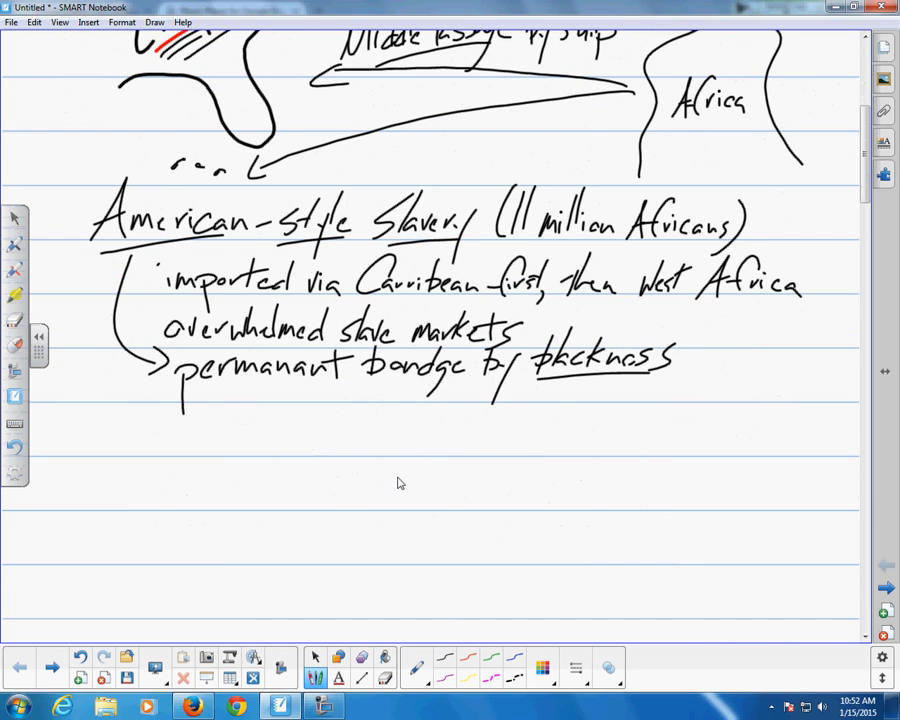
Step: Erase the stray side note and annotate 'blackness' with a hooked arrow to 'a unique aspect'
left_click_drag(680, 360, 740, 360)
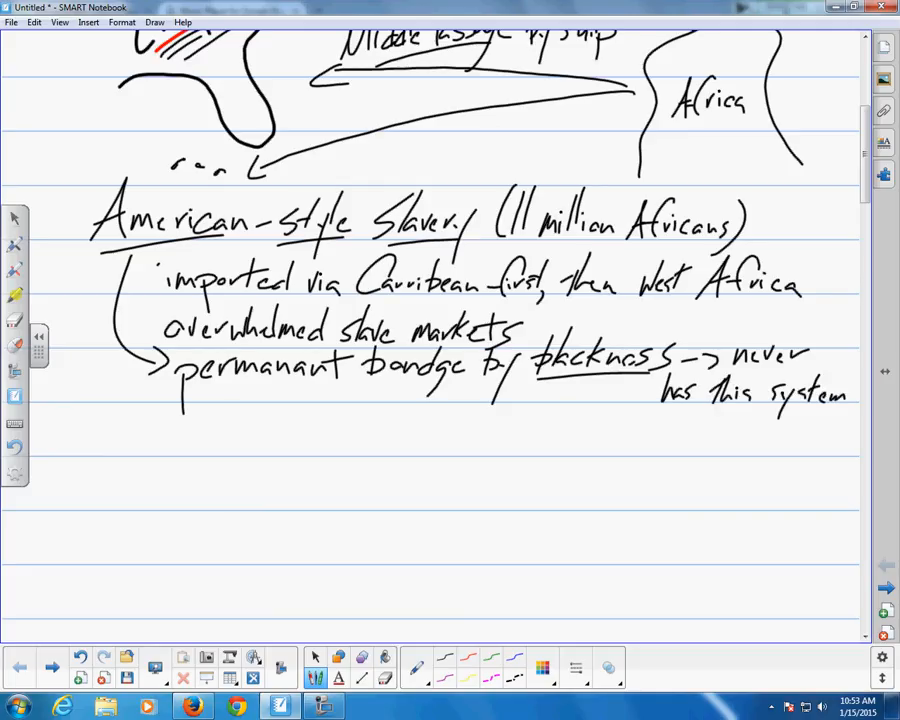
left_click_drag(664, 420, 740, 424)
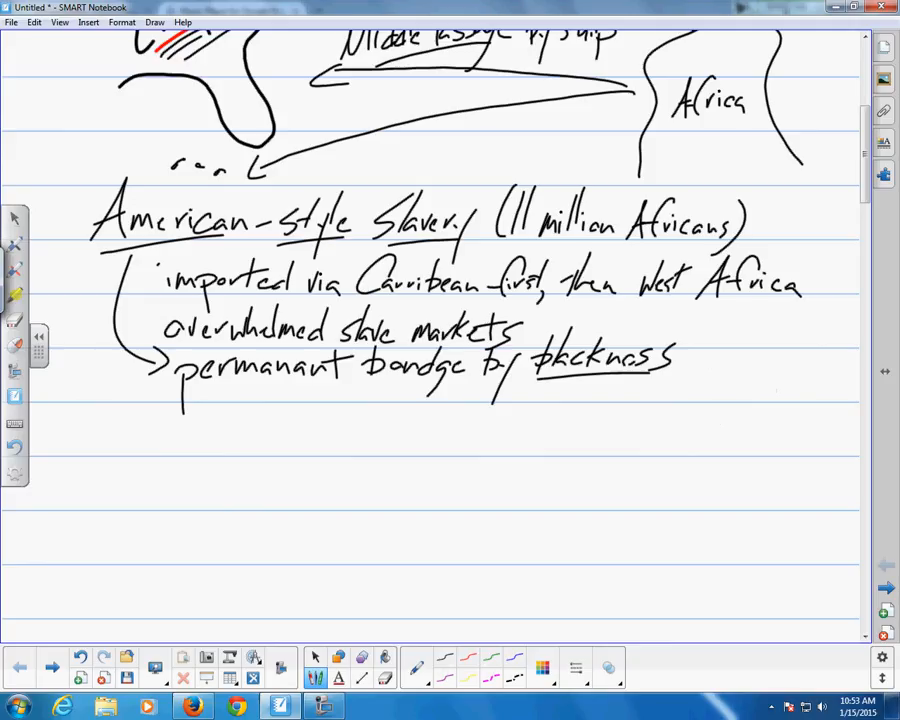
left_click_drag(544, 390, 570, 410)
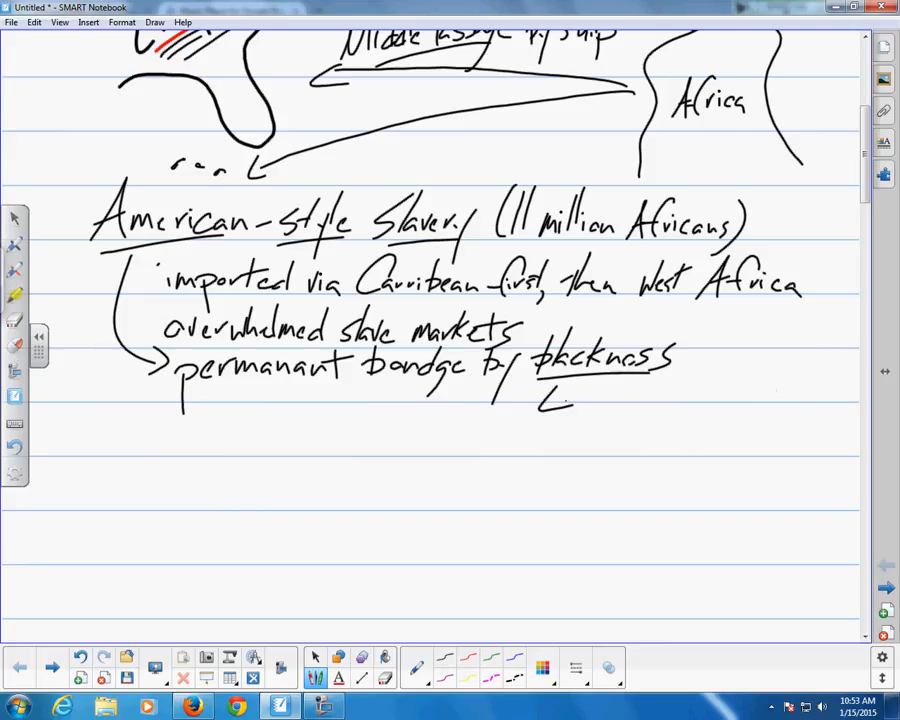
left_click_drag(540, 404, 656, 404)
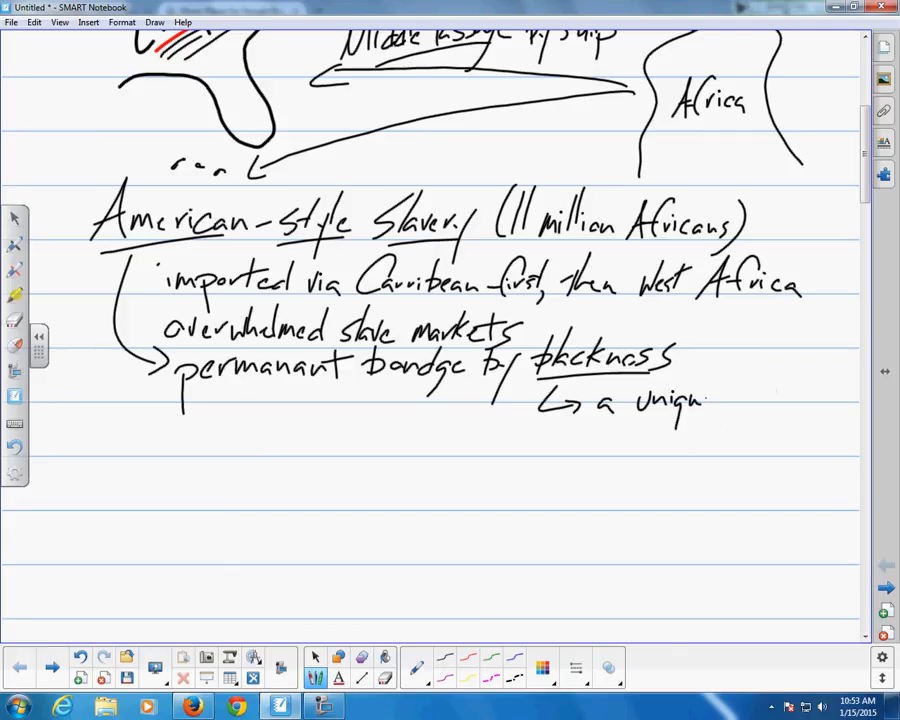
left_click_drag(704, 400, 720, 398)
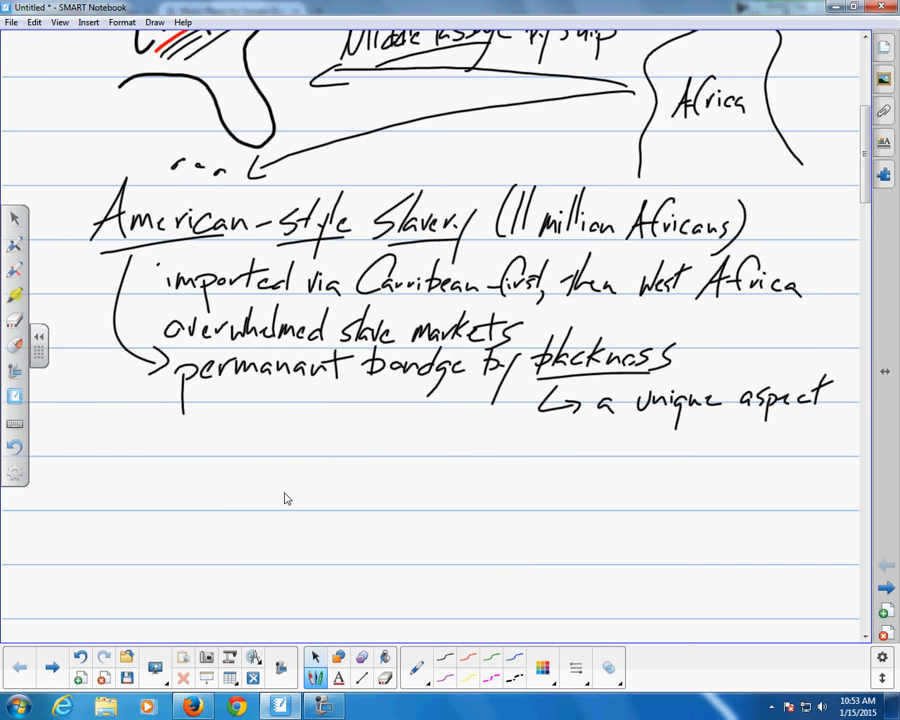
scroll("down", 3)
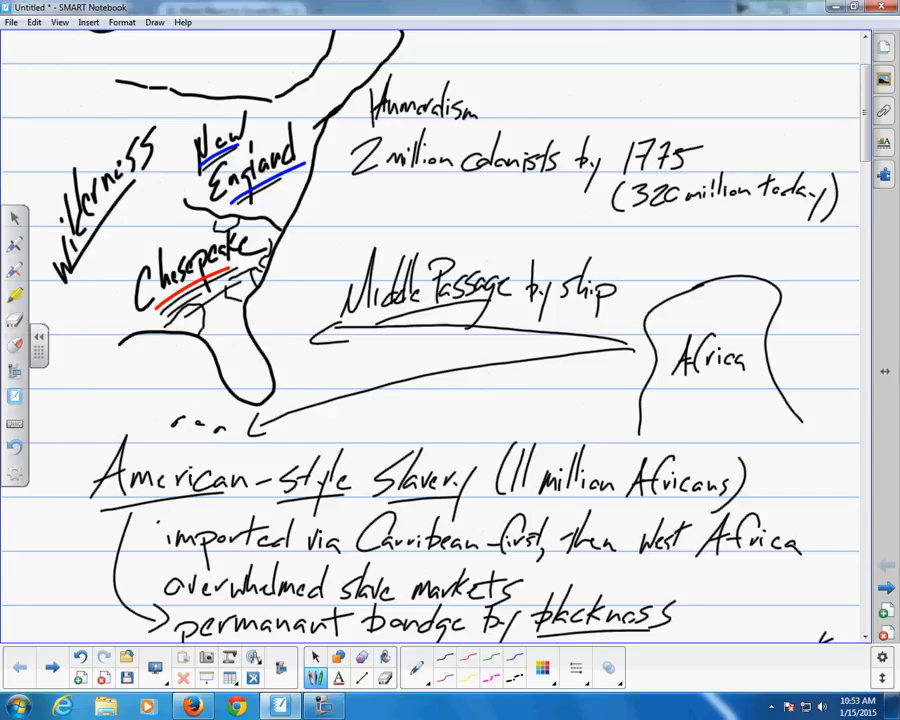
Step: Write 'terrible + of US slav' beneath the 'a unique aspect' annotation
scroll("down", 3)
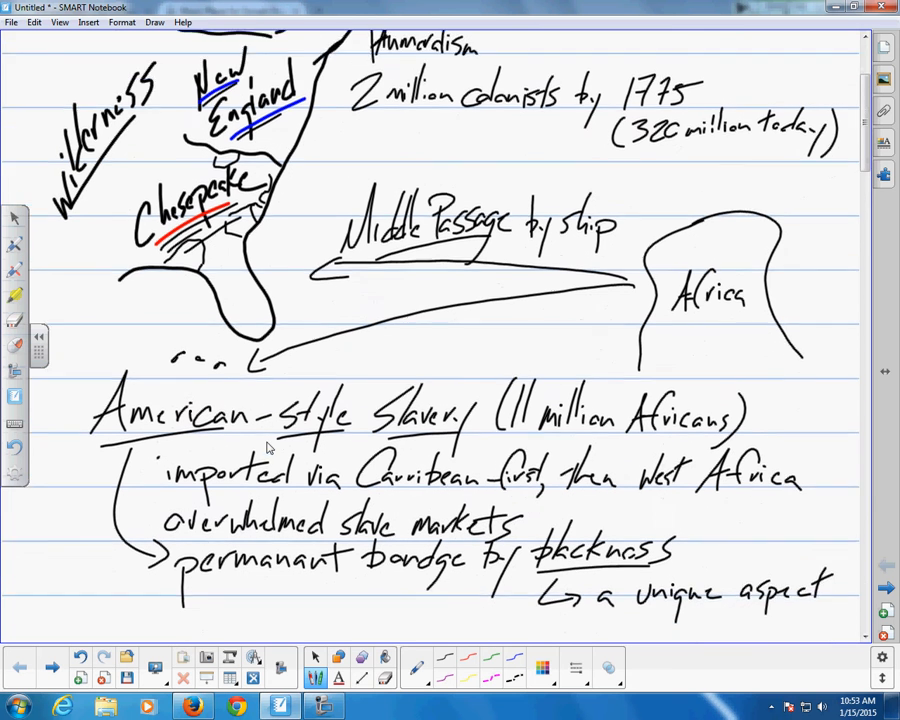
scroll("down", 3)
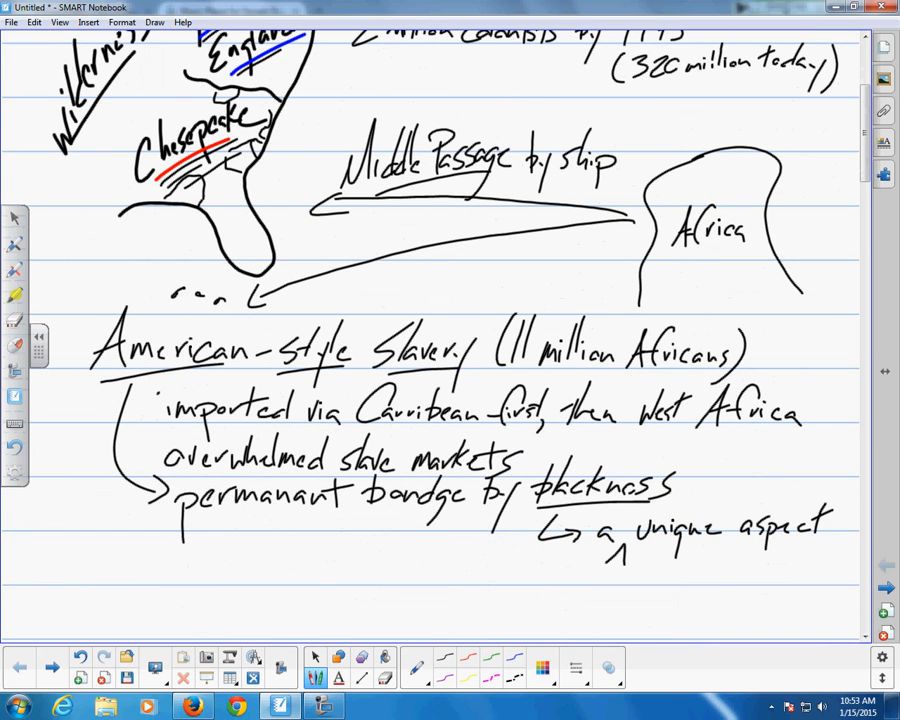
left_click_drag(570, 564, 630, 570)
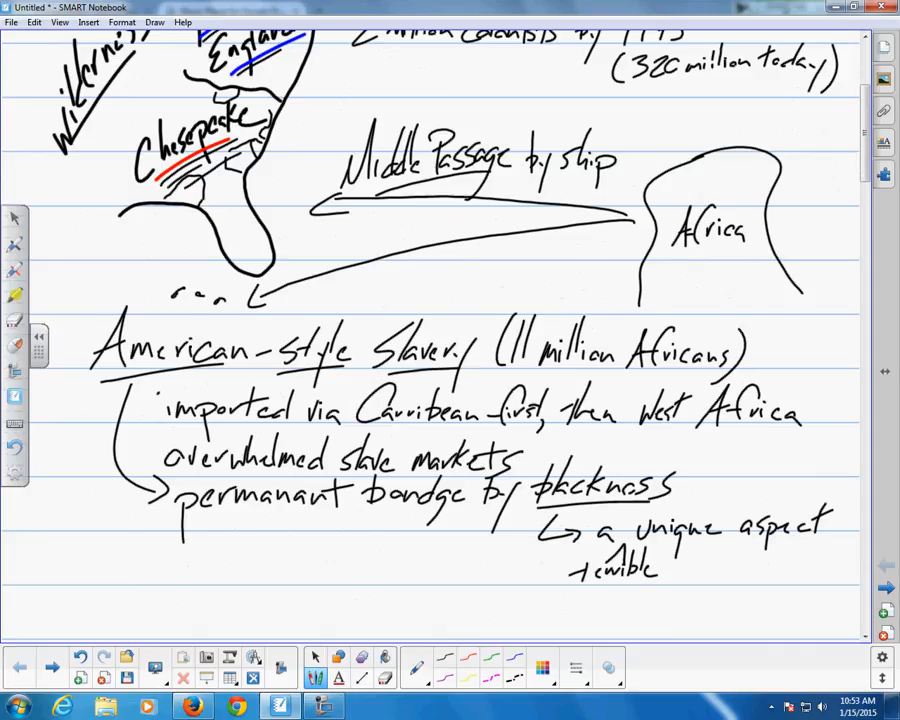
left_click(670, 570)
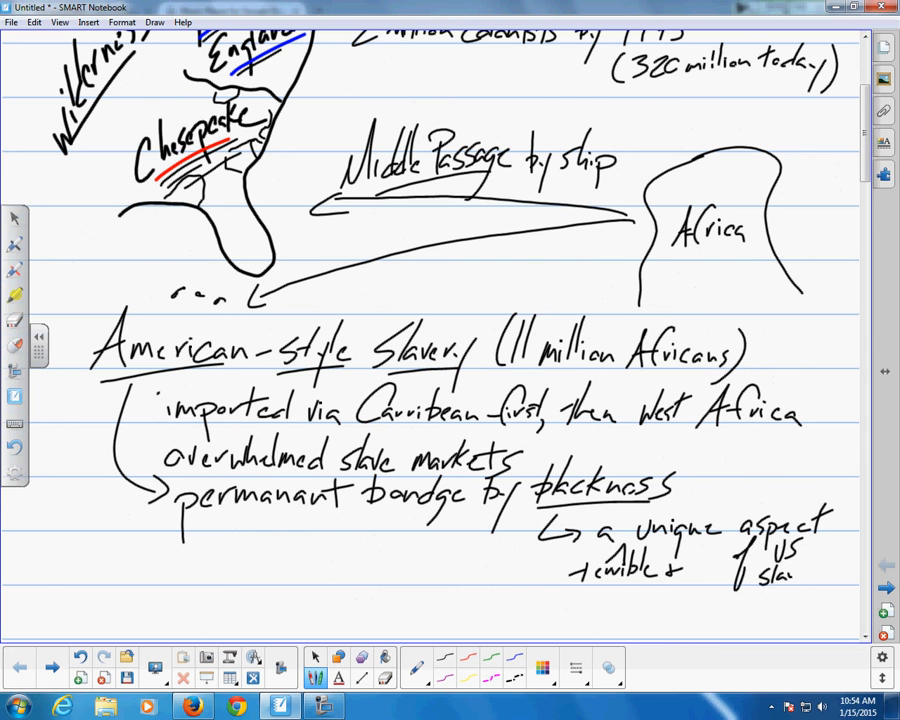
left_click_drag(760, 560, 830, 584)
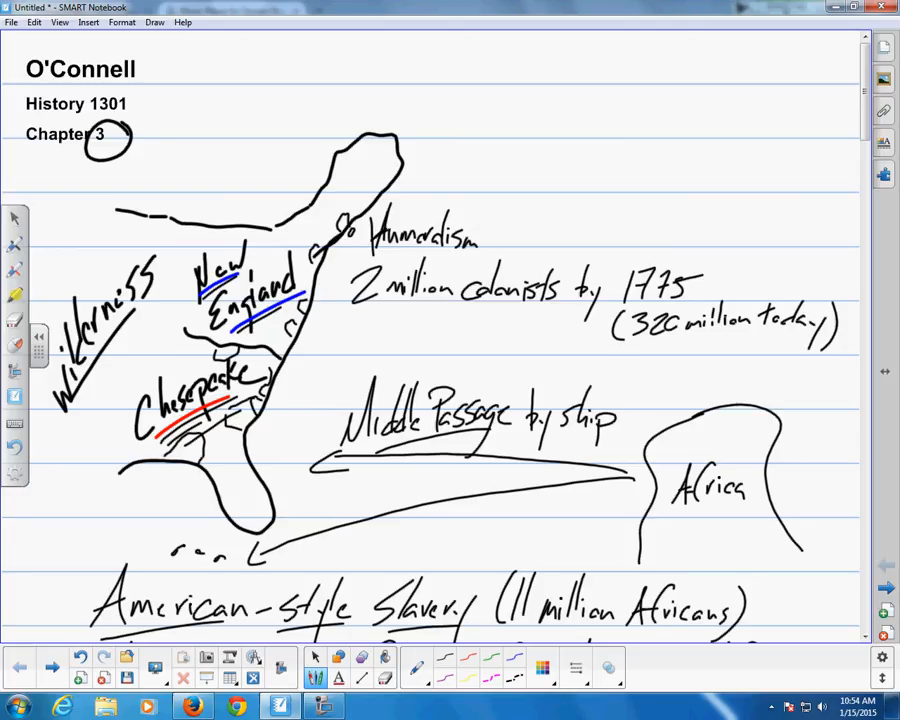
mouse_move(350, 310)
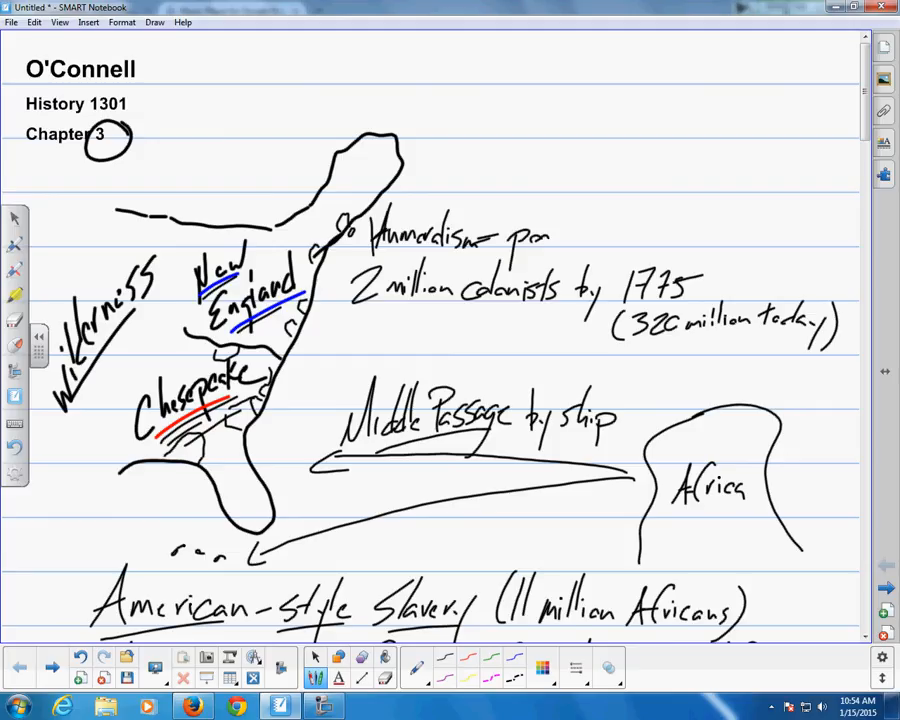
Step: Add the poor medicine note after Mercantilism and 'No roads, relied on imports' above it
type("poor me-")
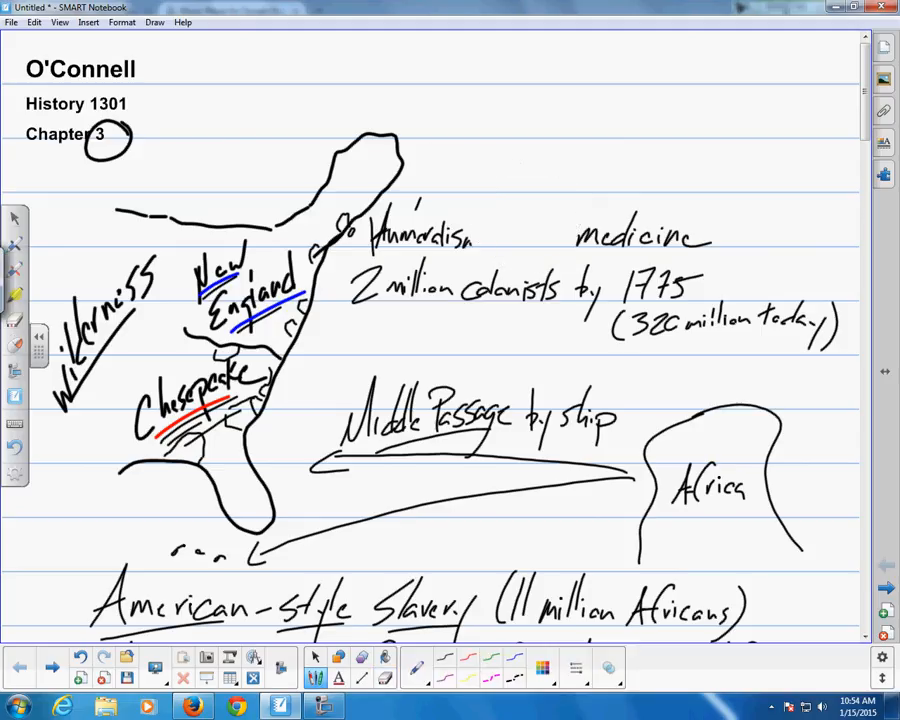
left_click_drag(480, 238, 524, 238)
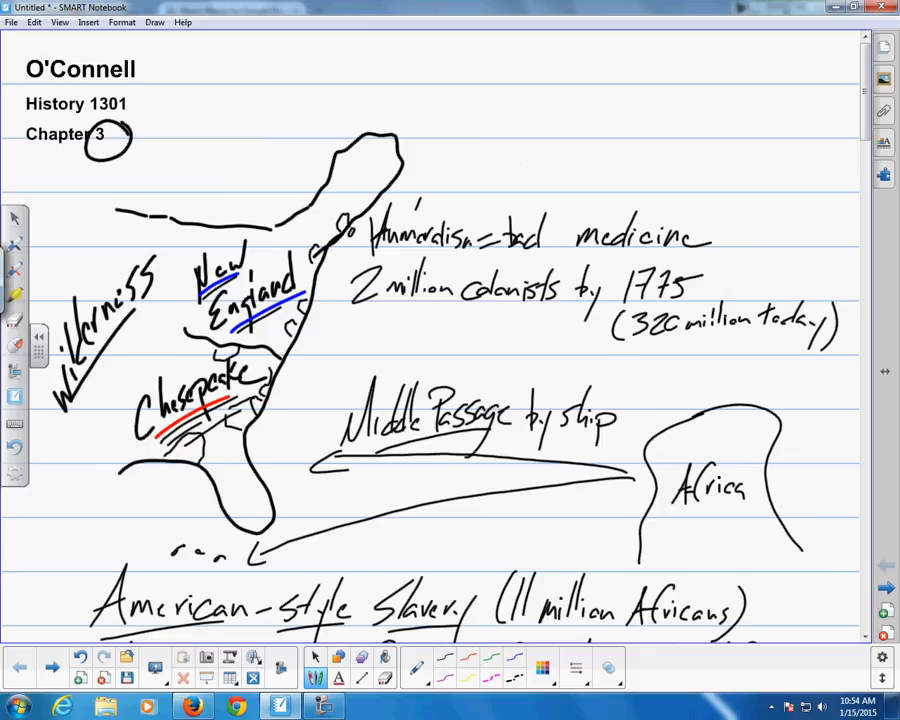
left_click_drag(424, 170, 480, 184)
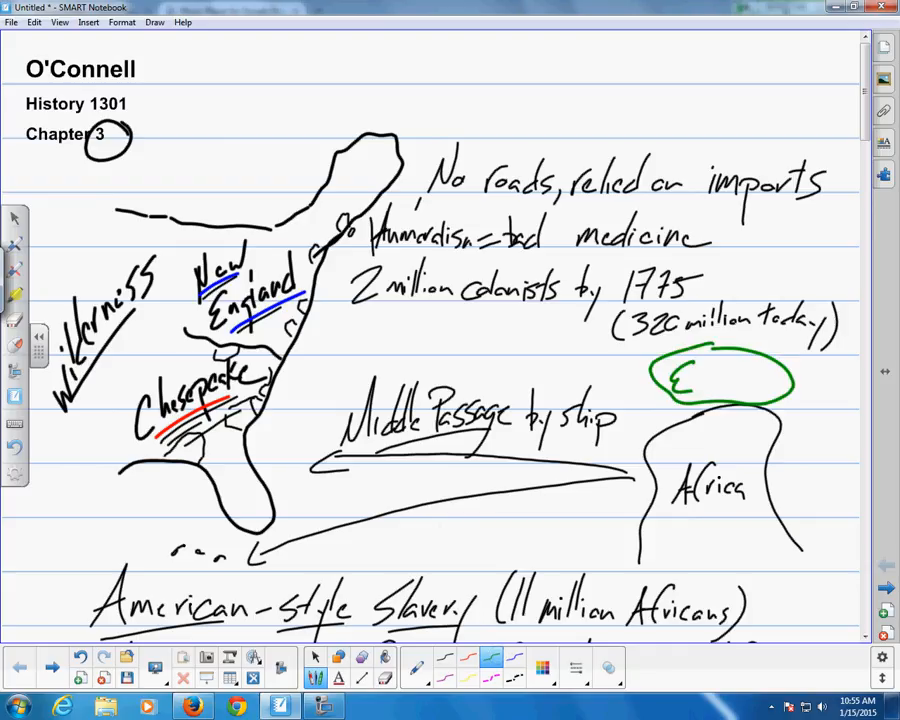
Step: Draw green Triangle Trade System arrows linking the colonies, Europe and Africa, marked 'Not to scale'
type("urop")
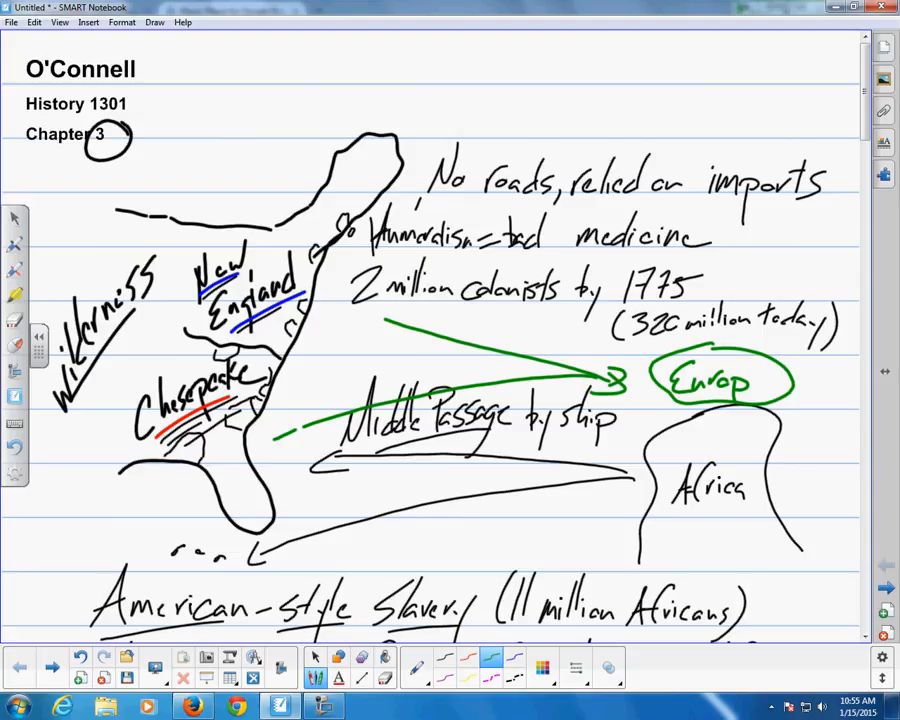
left_click_drag(352, 340, 632, 504)
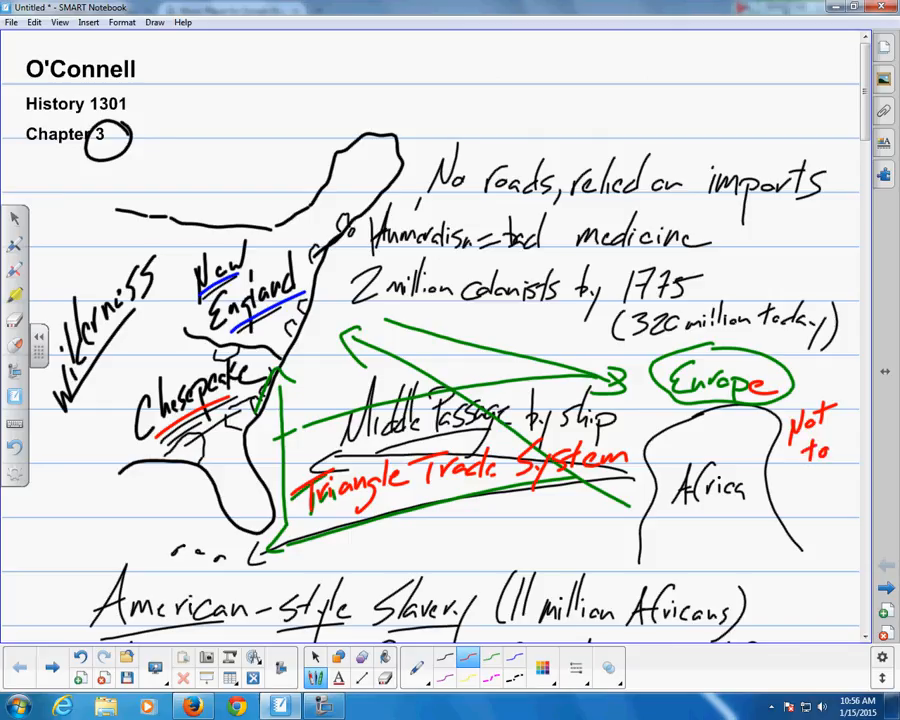
type("Scale!")
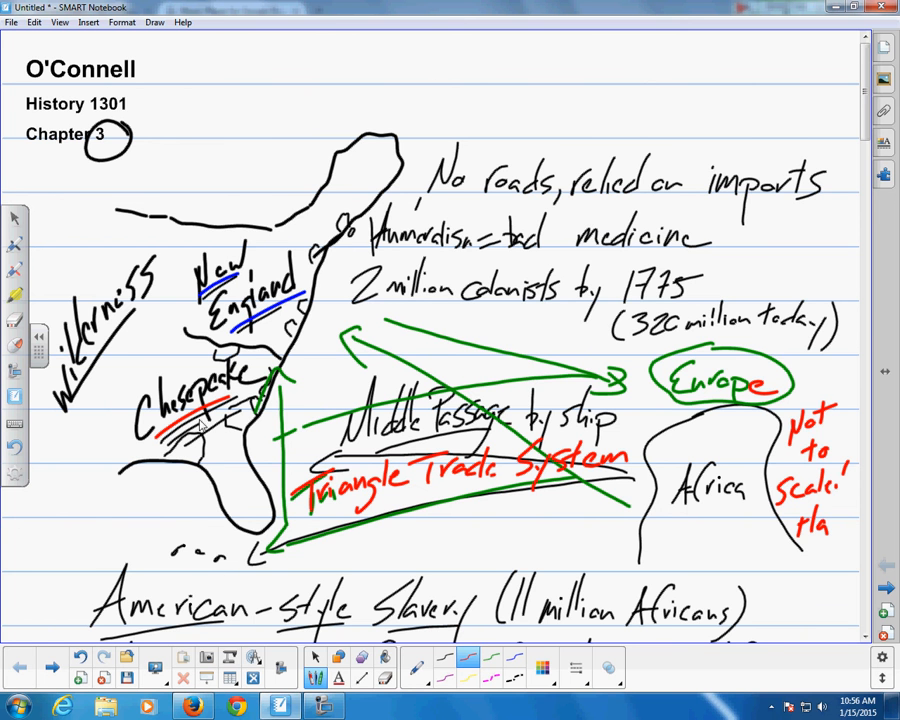
mouse_move(252, 390)
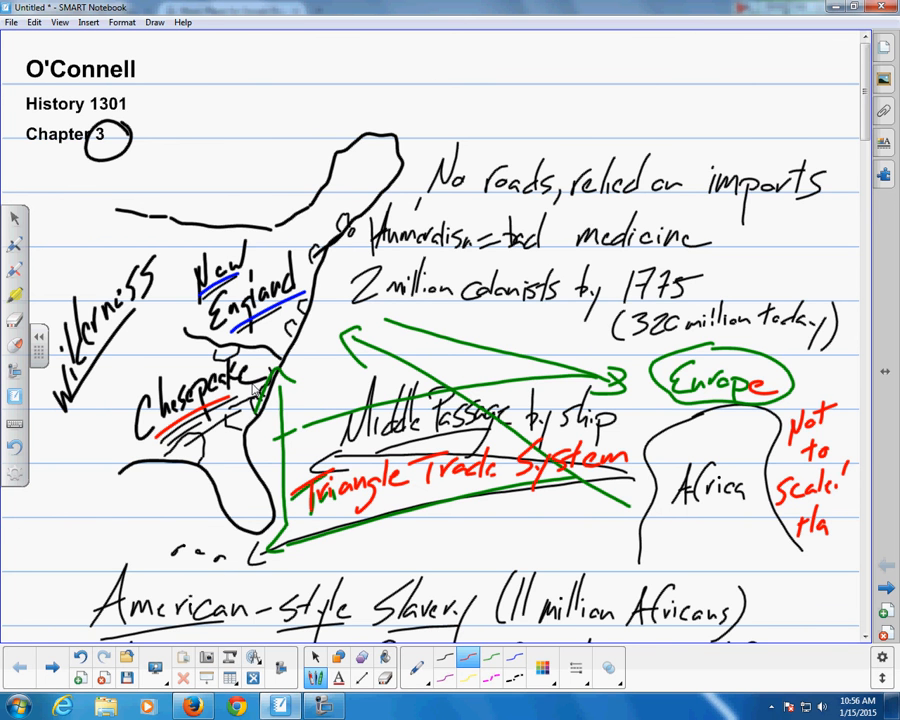
scroll("down", 3)
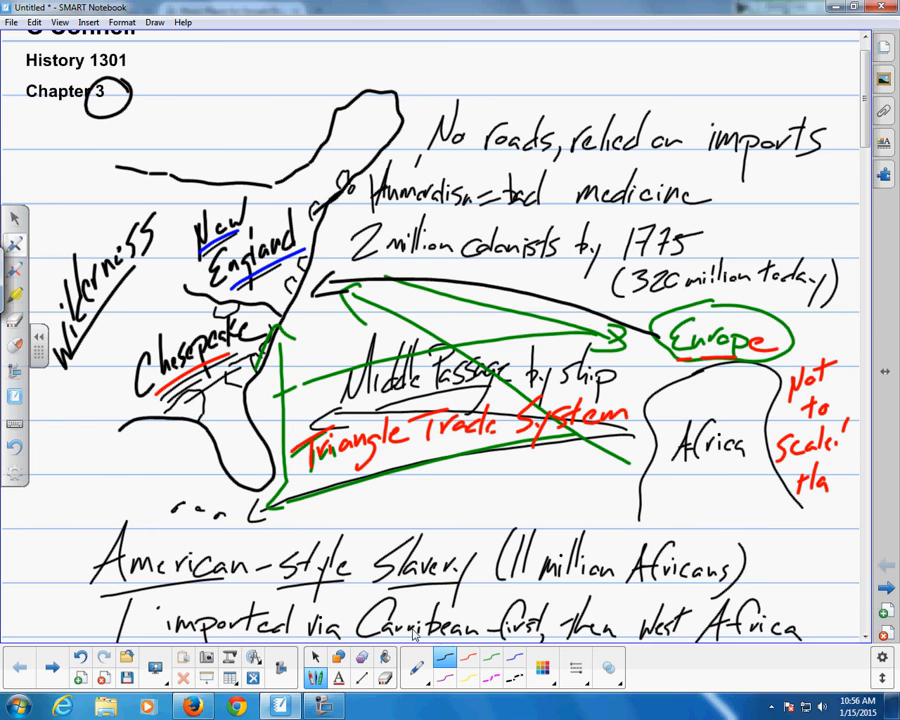
mouse_move(284, 496)
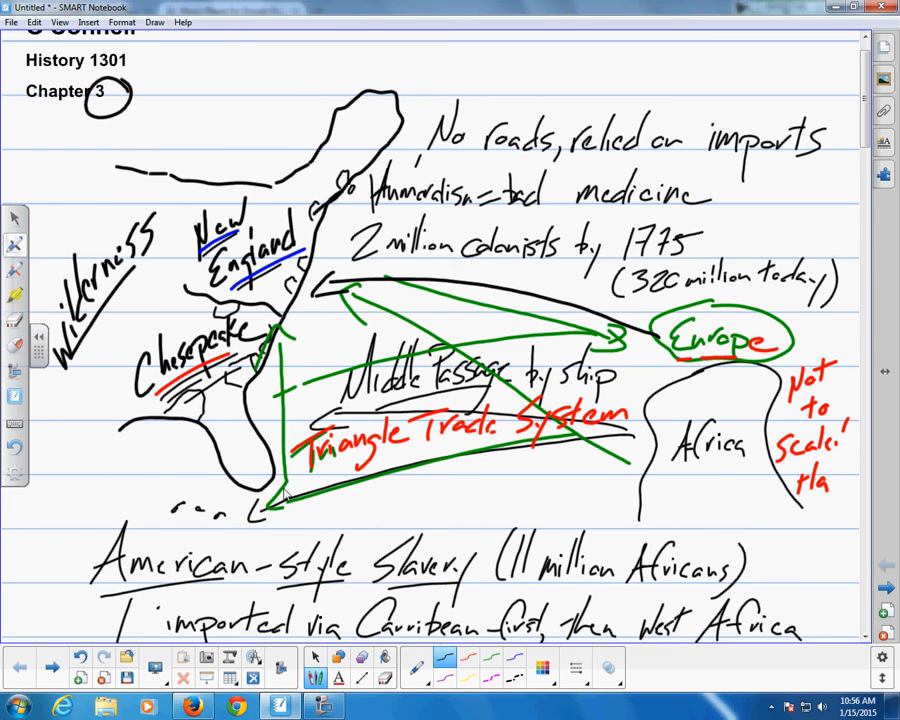
scroll("down", 3)
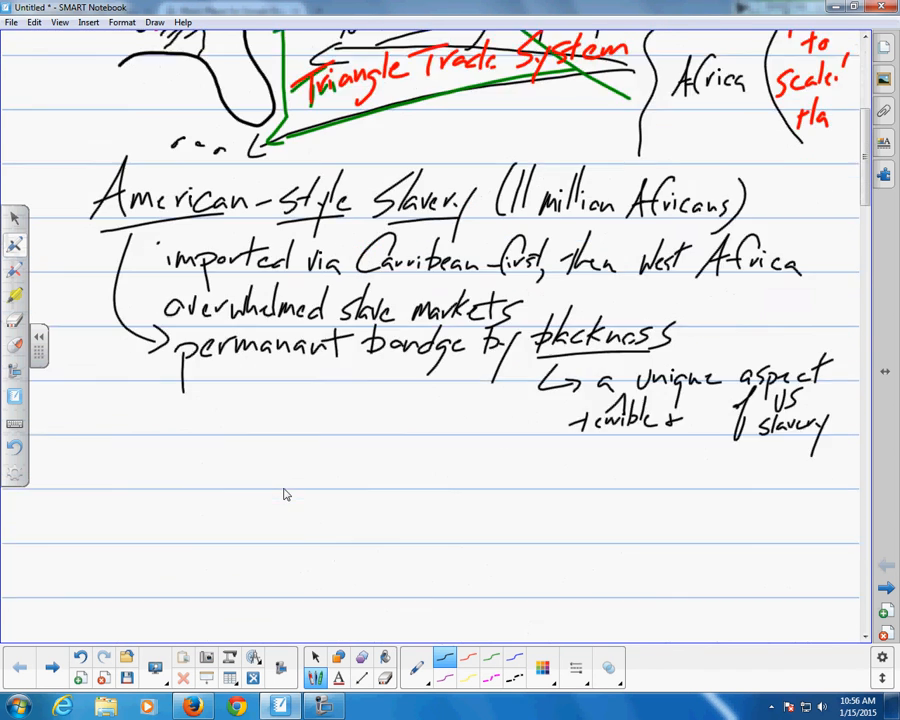
Step: Handwrite 'Plantation Life = risky & dominated by agriculture'
scroll("down", 3)
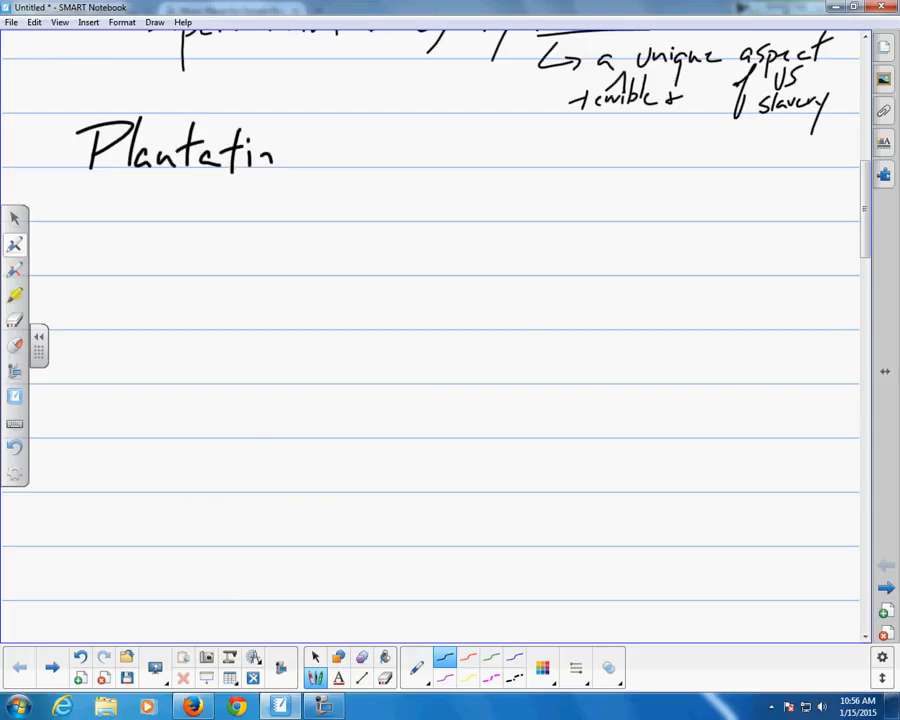
left_click_drag(270, 150, 380, 156)
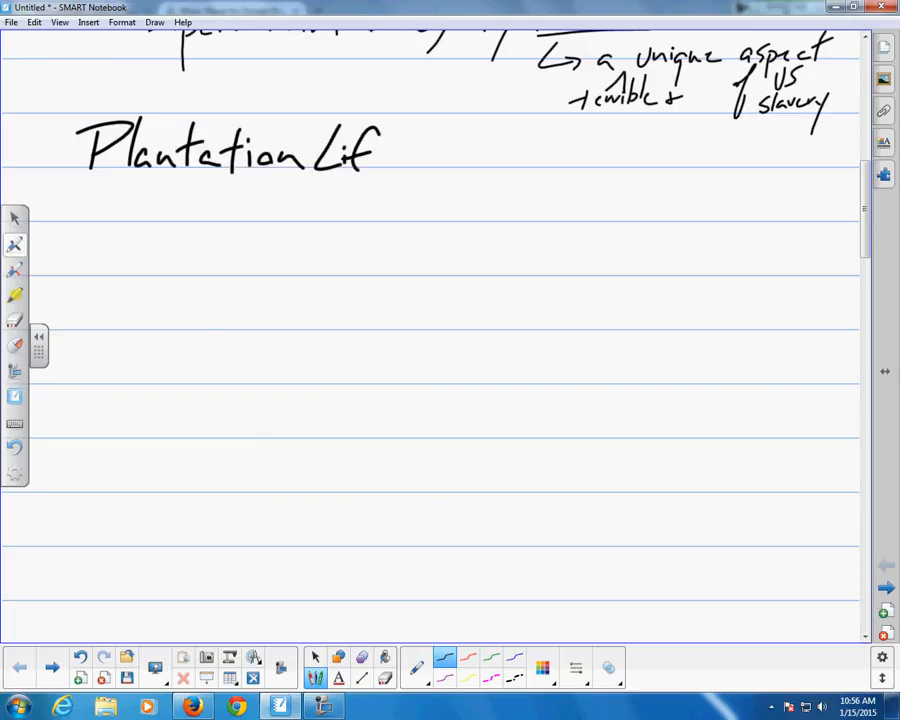
left_click_drag(370, 156, 466, 156)
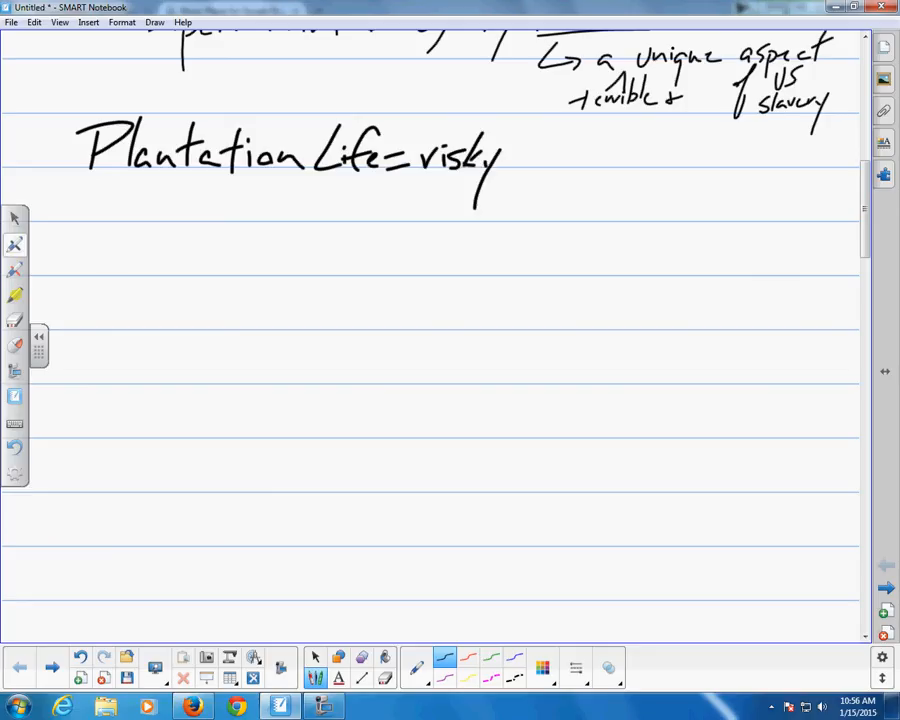
left_click_drag(520, 160, 600, 164)
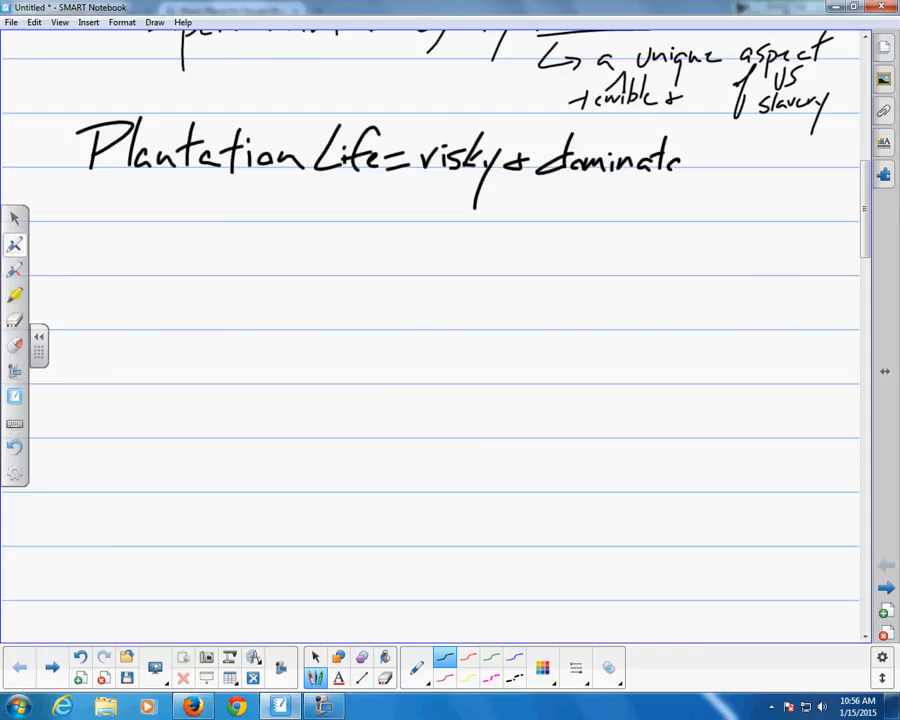
left_click_drag(684, 160, 740, 150)
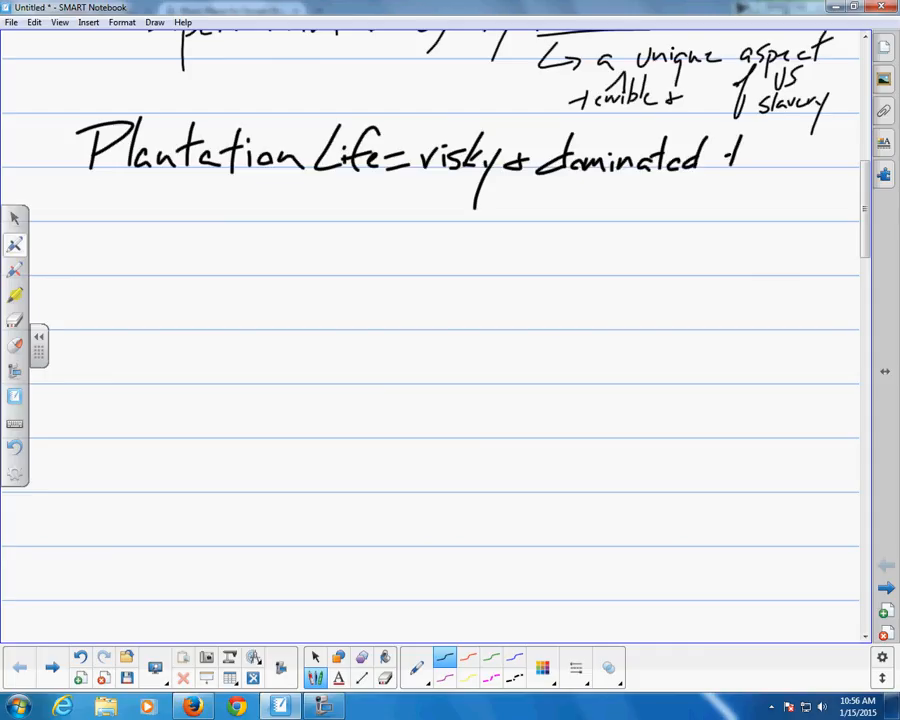
left_click_drag(720, 160, 680, 210)
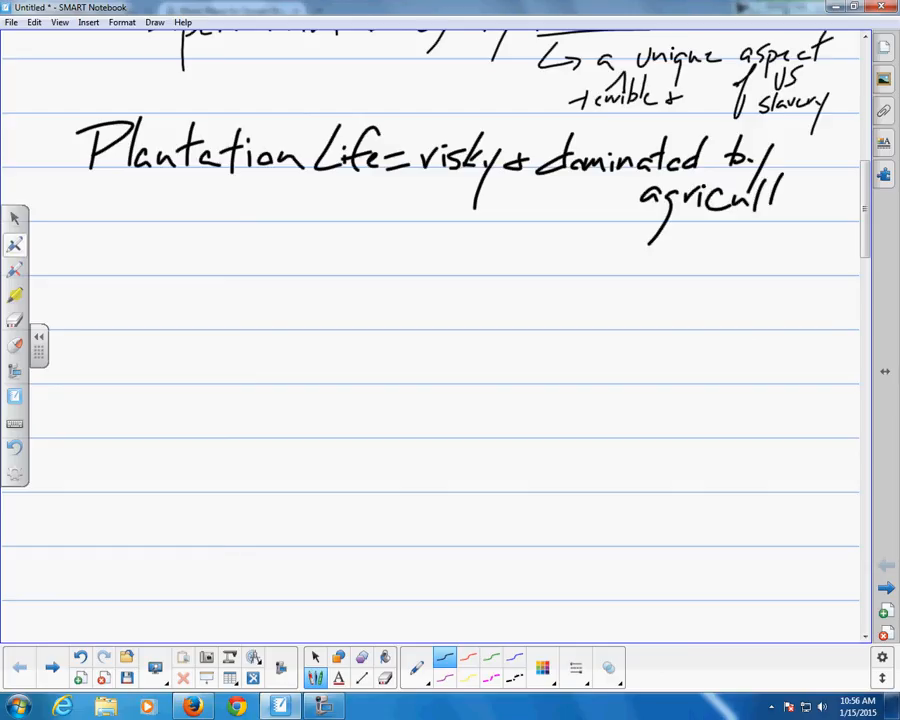
left_click_drag(780, 200, 850, 216)
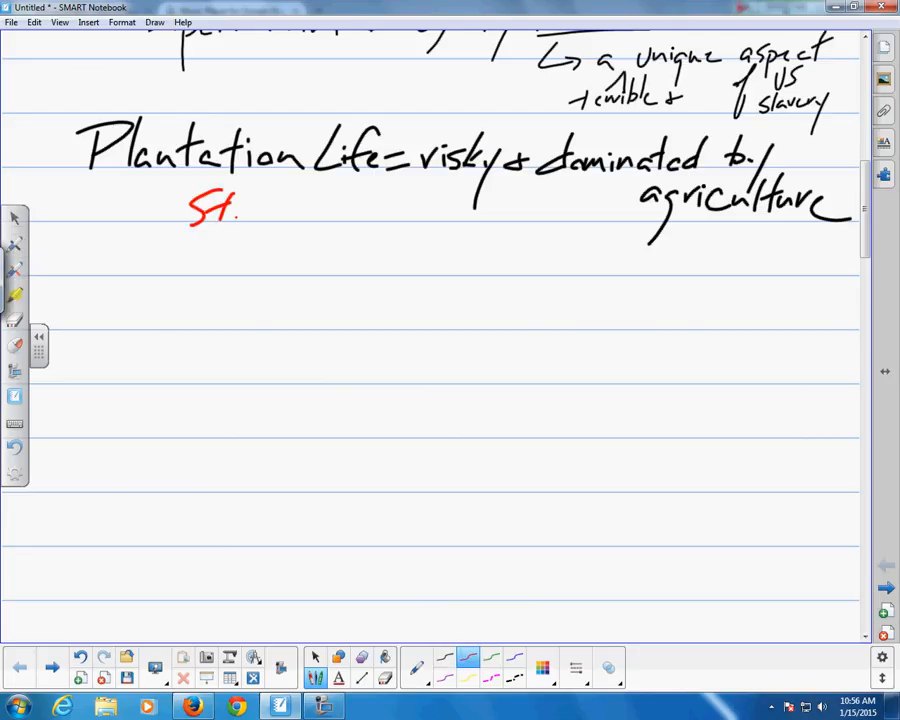
Step: Write red notes 'Stono Rebellion (Google it)' and 'Anti-primogeniture in North'
left_click_drag(240, 210, 310, 216)
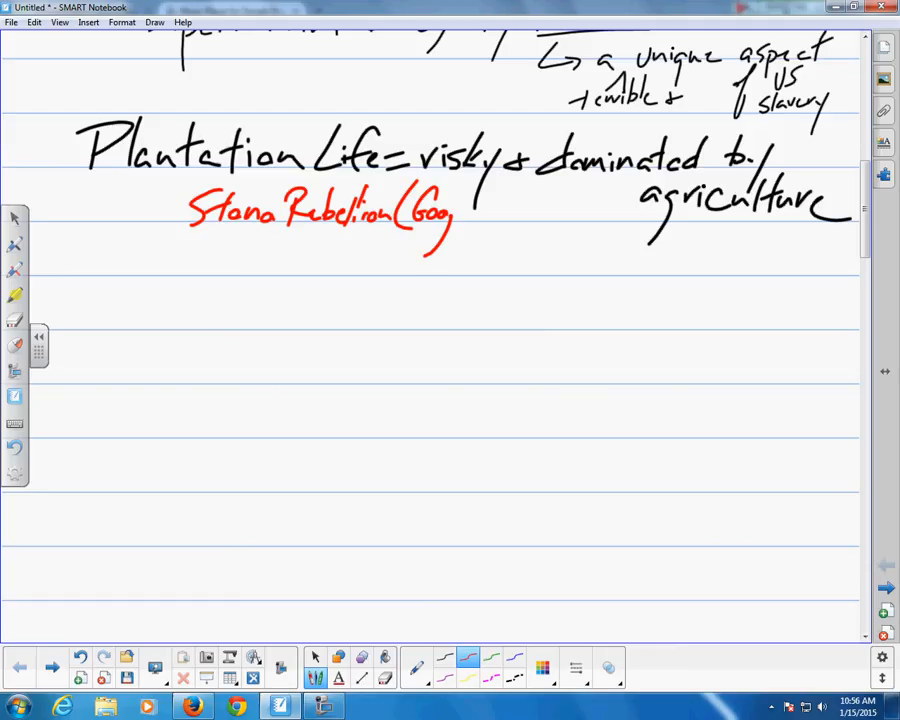
left_click_drag(456, 216, 510, 224)
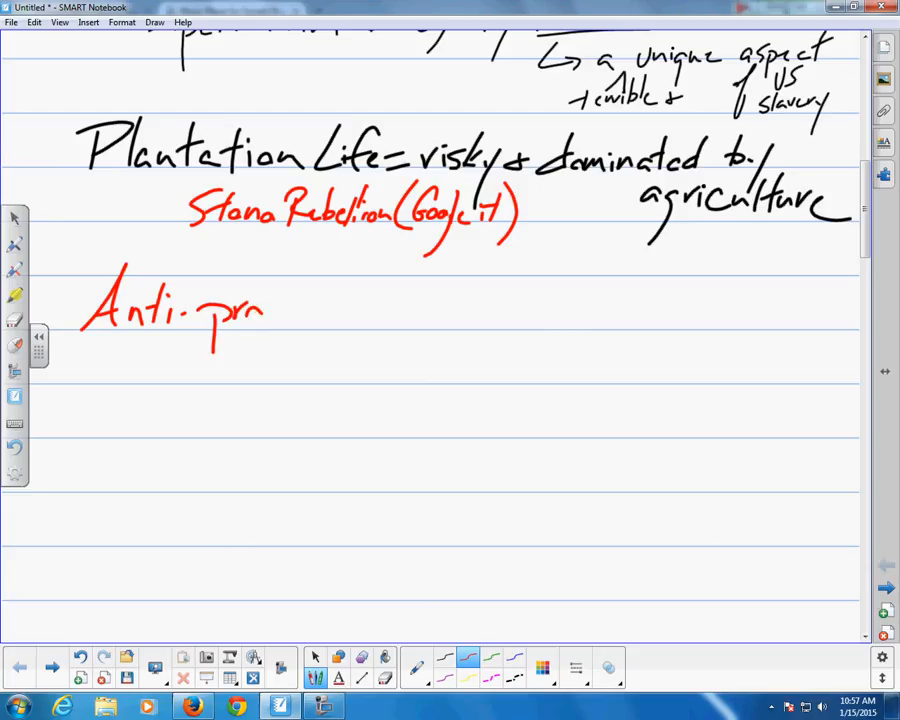
left_click_drag(264, 316, 344, 320)
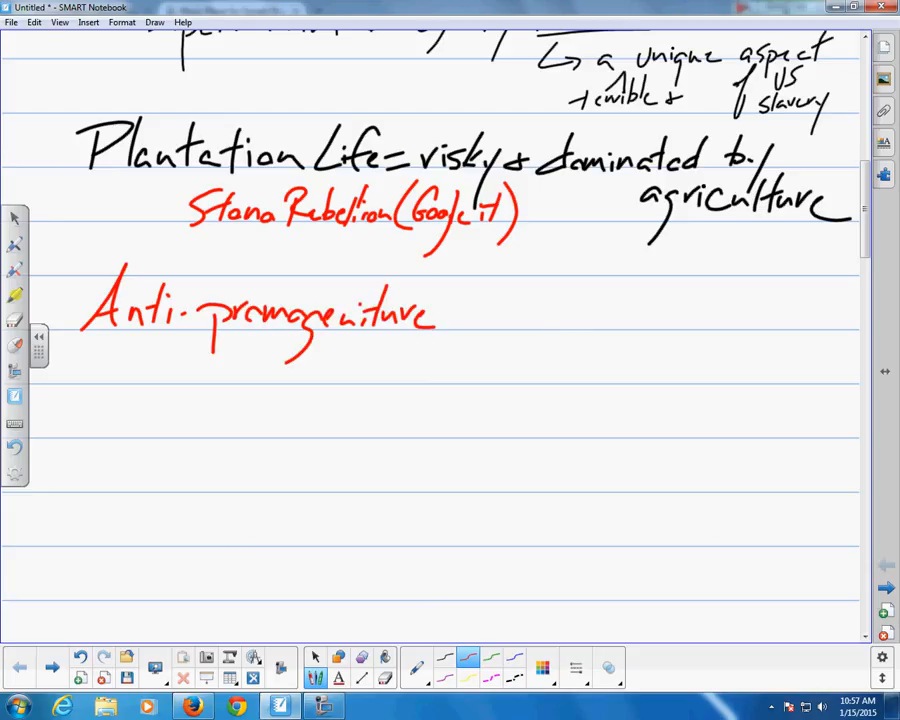
left_click_drag(460, 320, 560, 300)
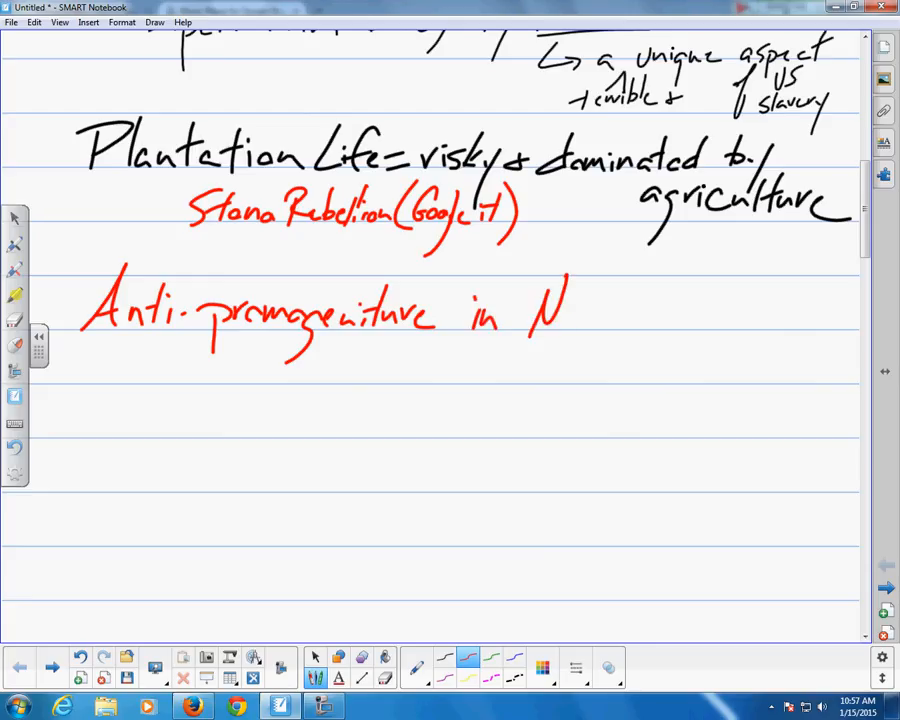
left_click_drag(570, 300, 636, 320)
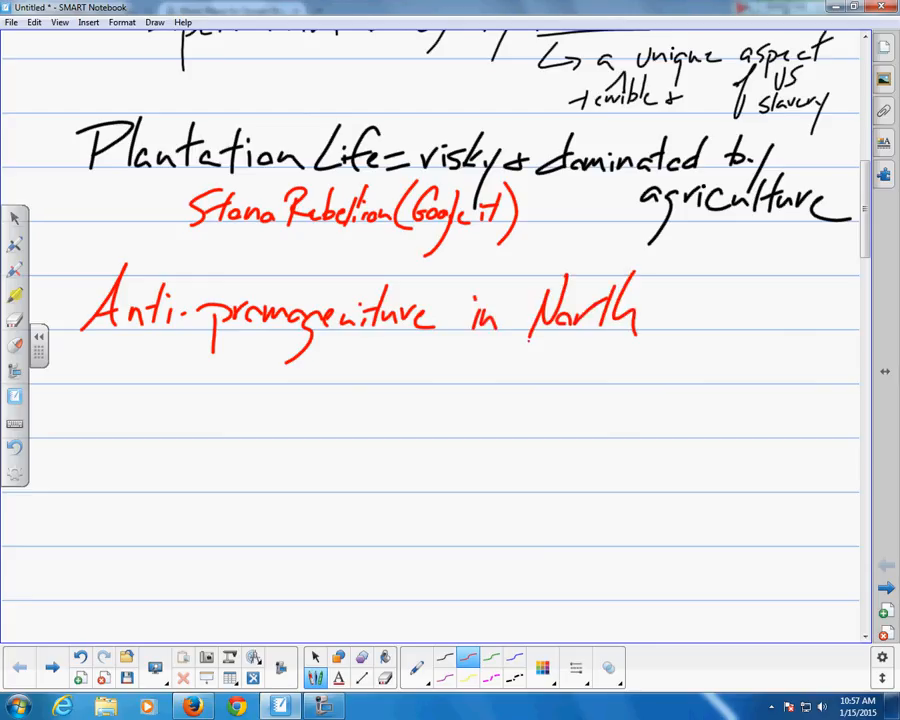
Step: Underline North and note 'Business & trade oriented' and 'Neighborhoods' beneath it
left_click_drag(528, 340, 656, 332)
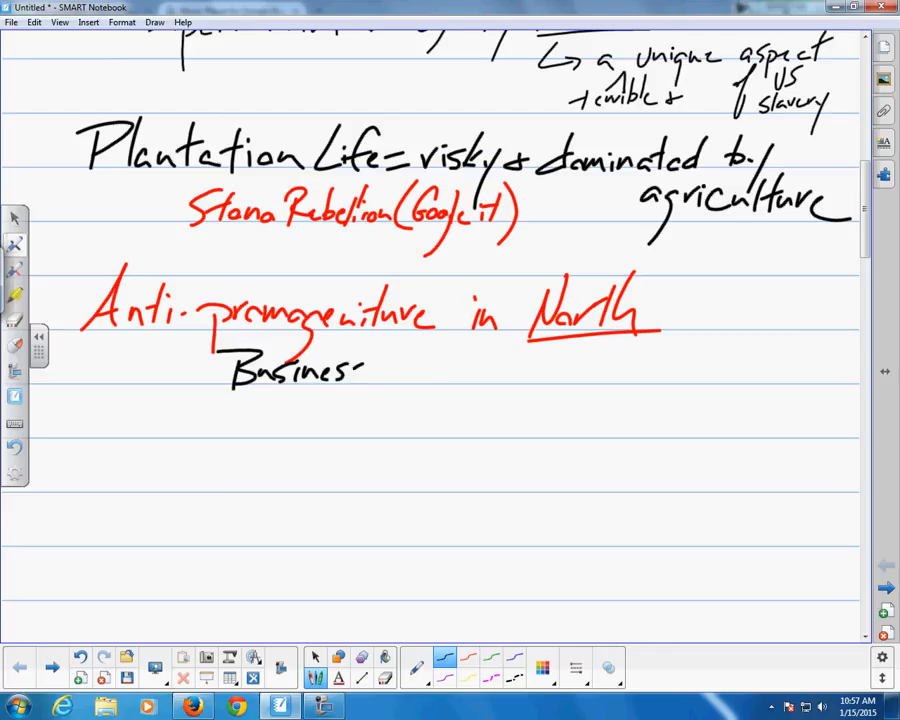
left_click_drag(370, 376, 460, 370)
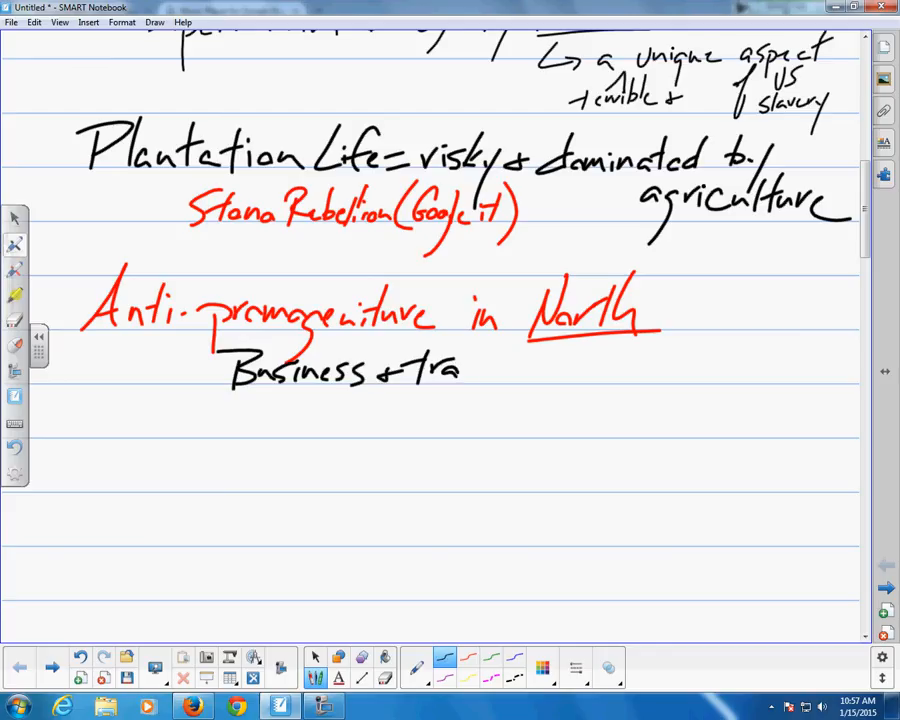
left_click_drag(460, 376, 556, 376)
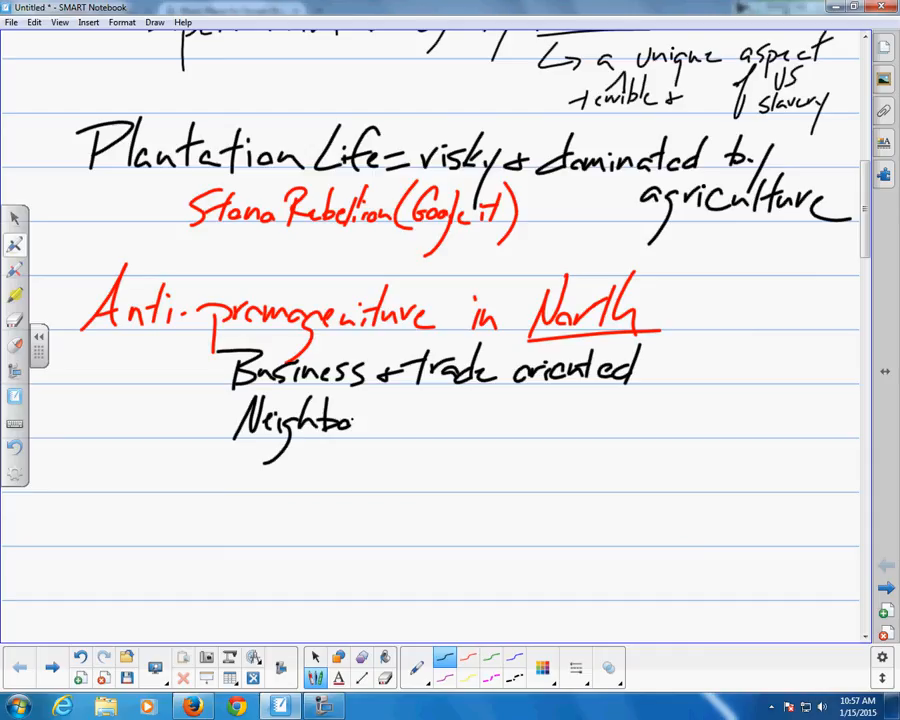
left_click_drag(356, 420, 430, 420)
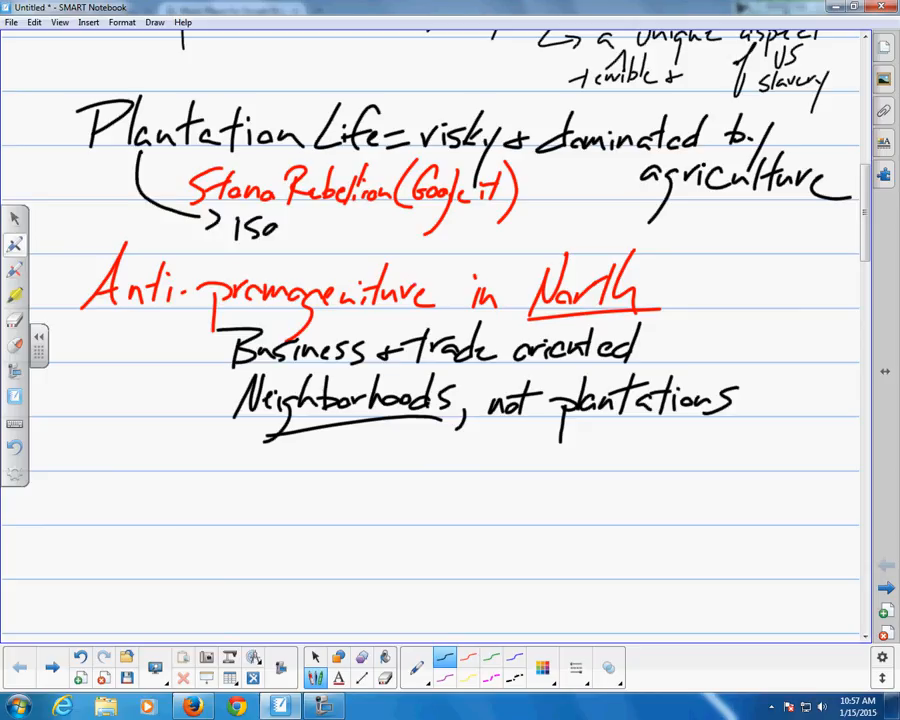
Step: Finish 'not plantations' and mark the Stono Rebellion as 'Isolated' with an arrow
type("late-")
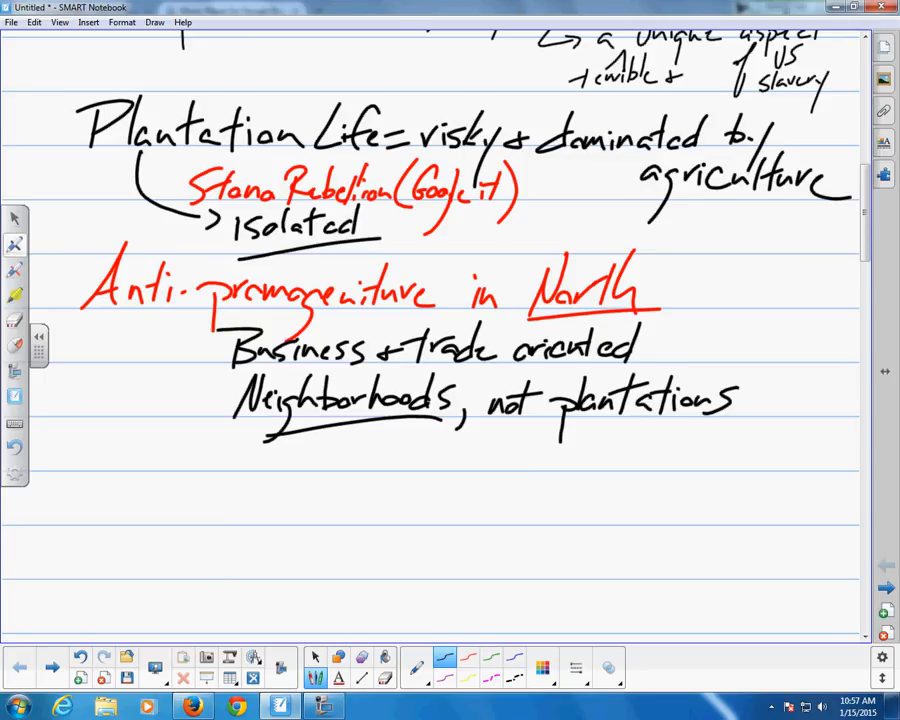
mouse_move(574, 360)
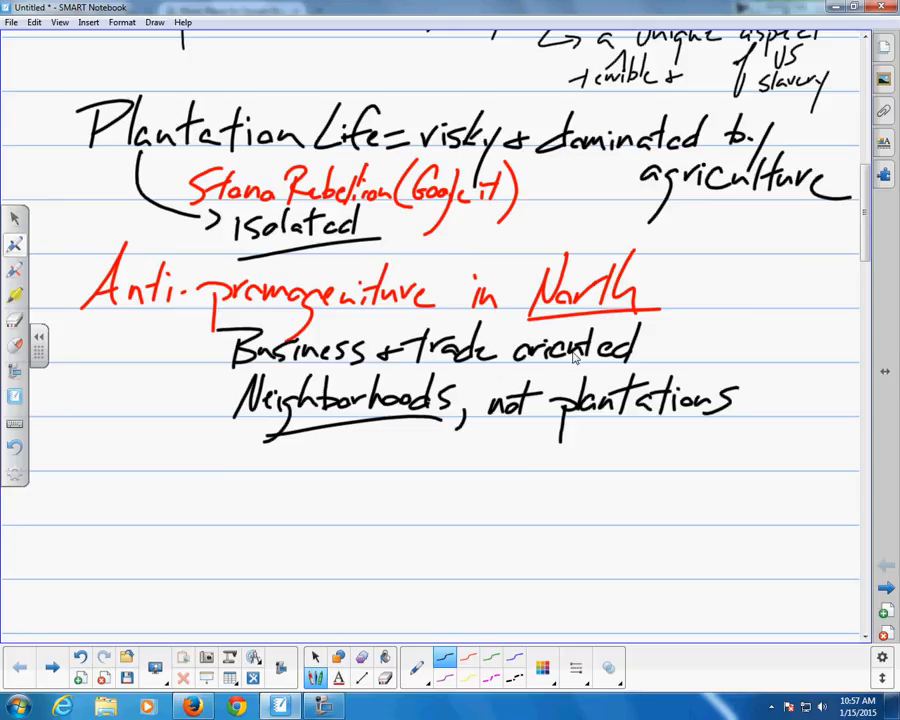
left_click_drag(84, 320, 296, 310)
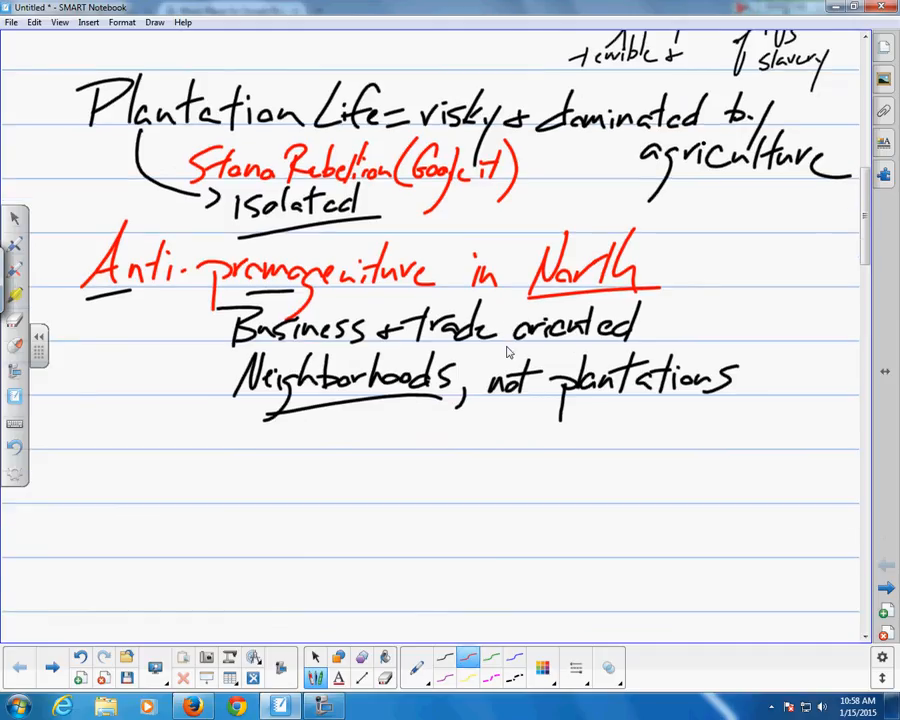
scroll("down", 3)
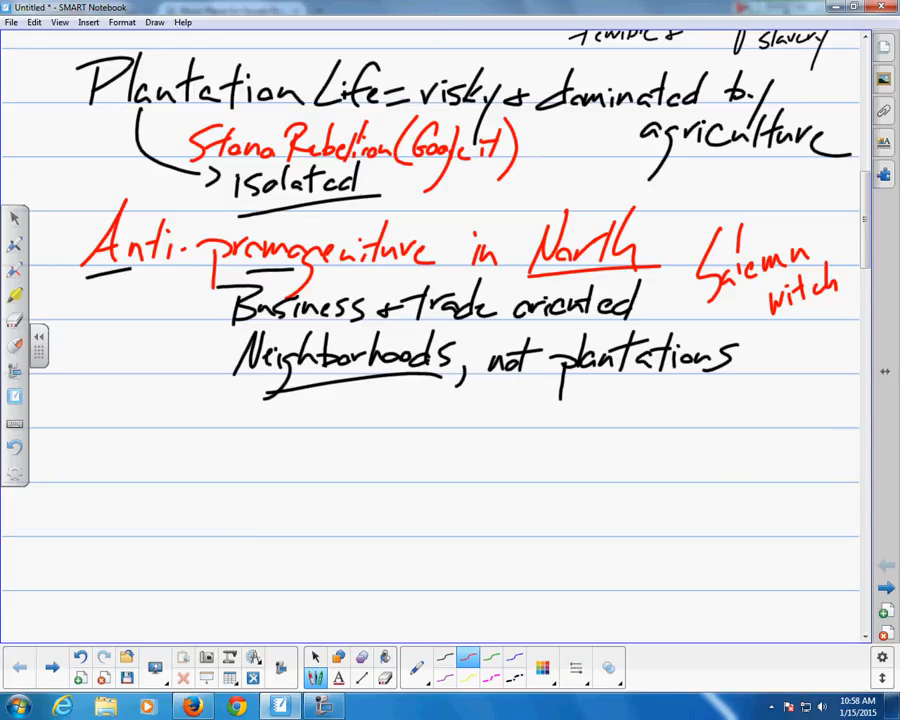
Step: Write 'Salem witch trials' with an arrow to North, then '& slavery' under agriculture in green
left_click_drag(764, 344, 830, 330)
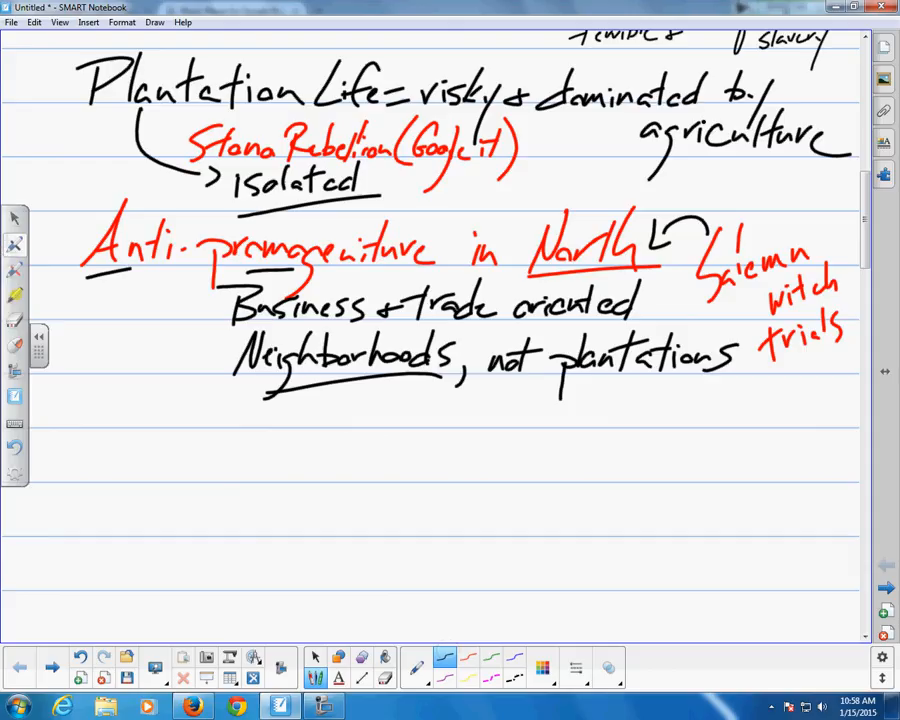
left_click_drag(324, 396, 356, 414)
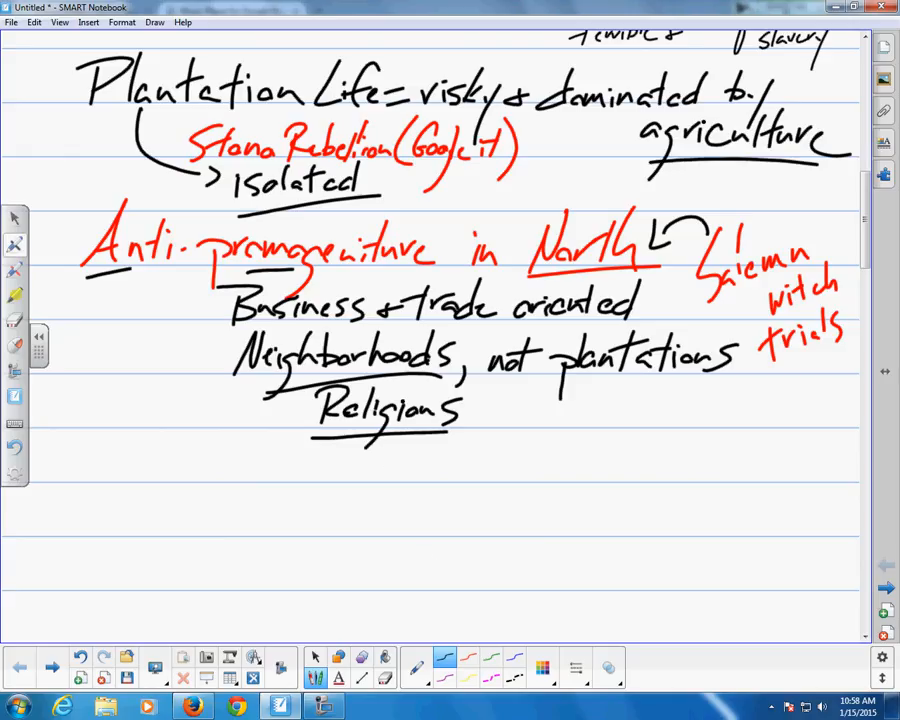
mouse_move(398, 390)
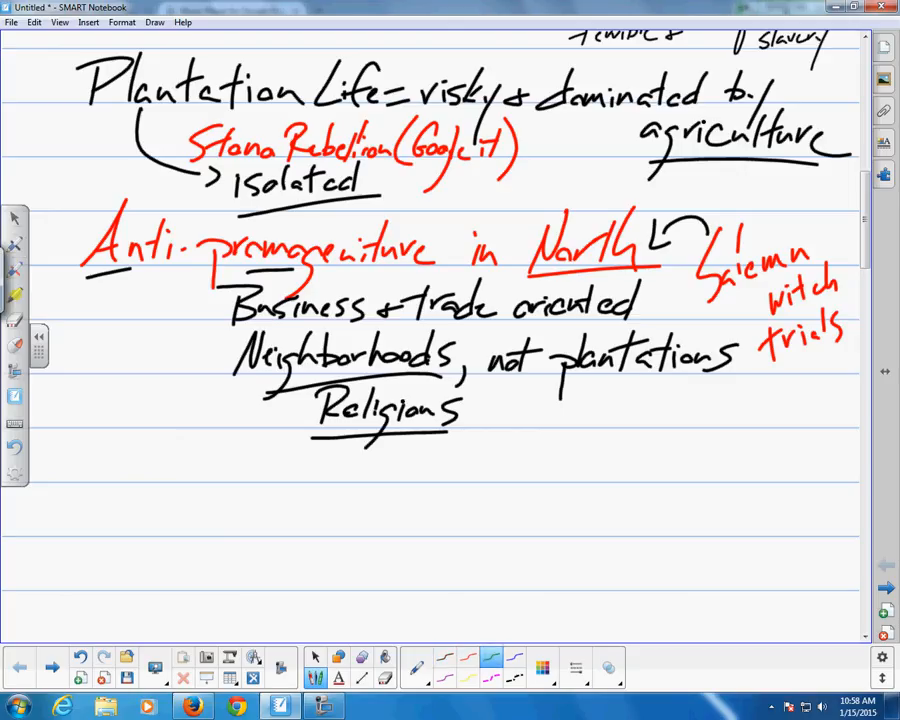
left_click_drag(670, 178, 720, 178)
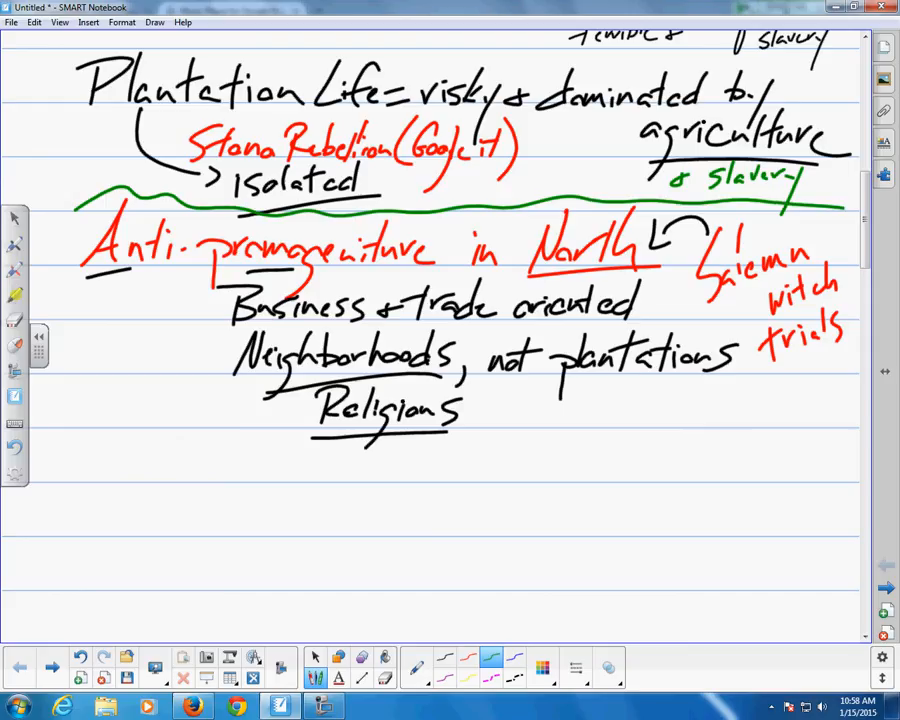
Step: Write 'tiny towns' beside Isolated and '& education' after Cities in green
left_click_drag(450, 384, 576, 410)
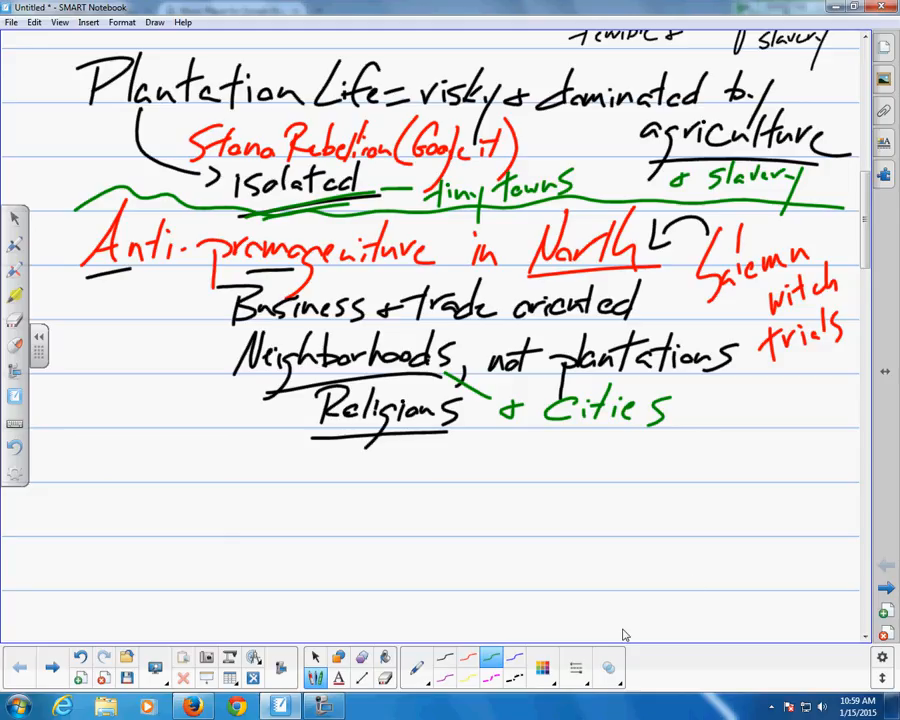
mouse_move(724, 560)
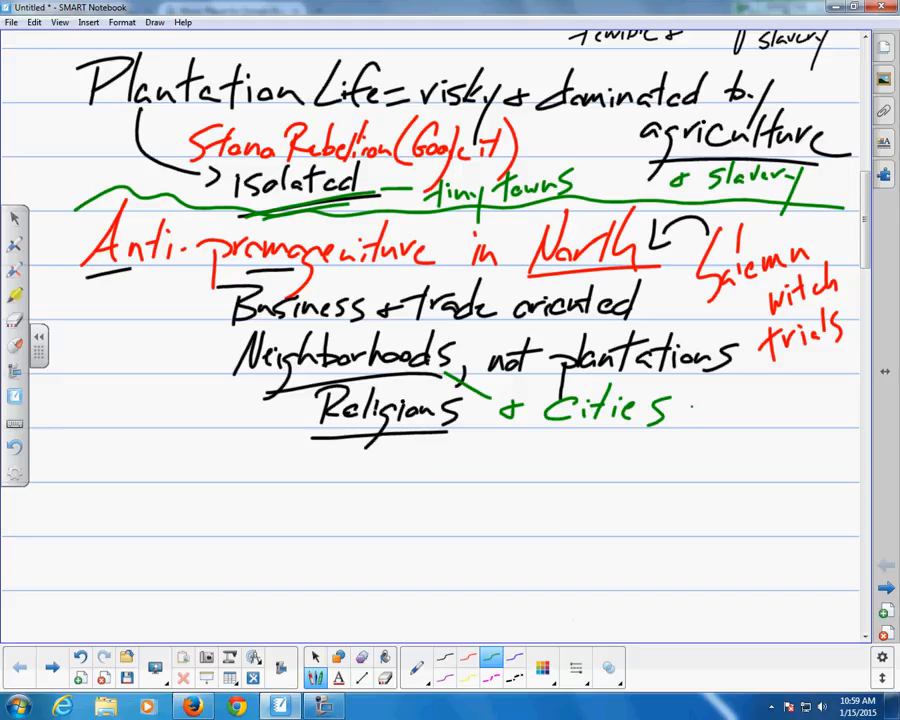
left_click_drag(680, 410, 730, 412)
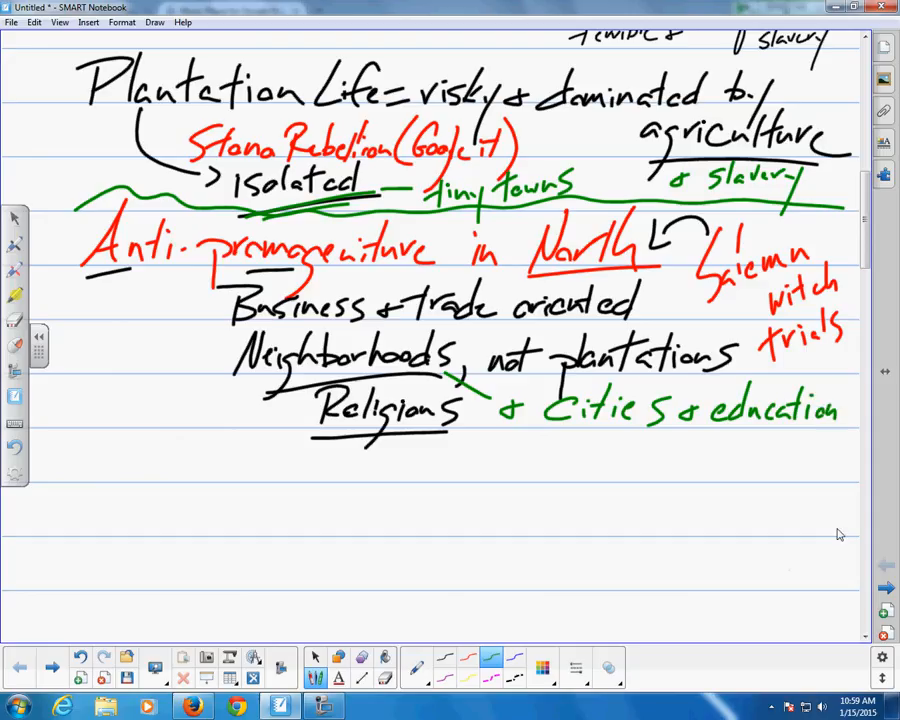
mouse_move(612, 402)
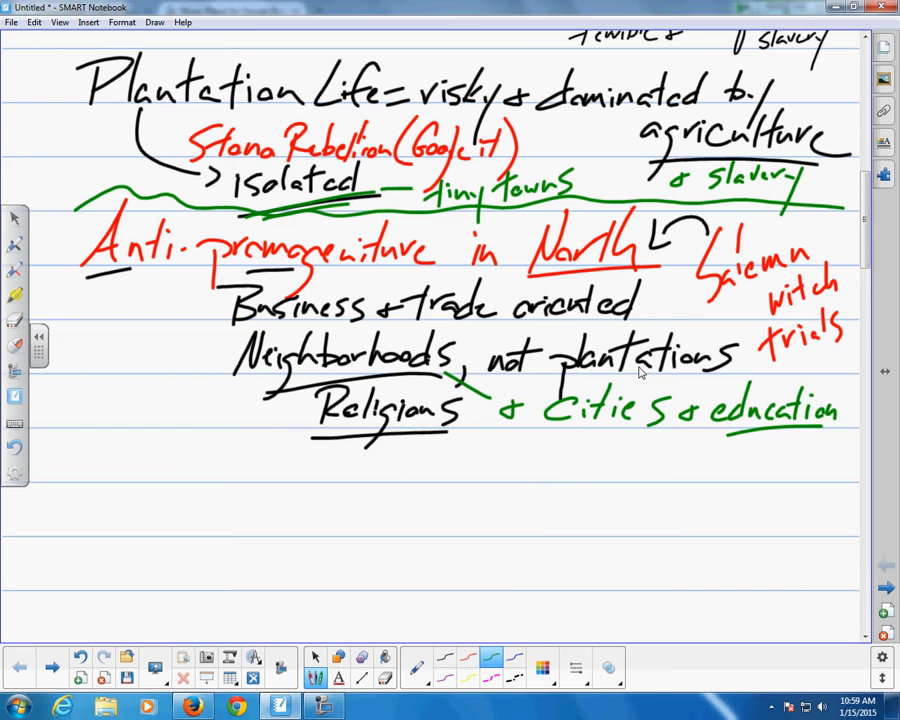
Step: Scroll down the page to the space below the North notes
scroll("down", 3)
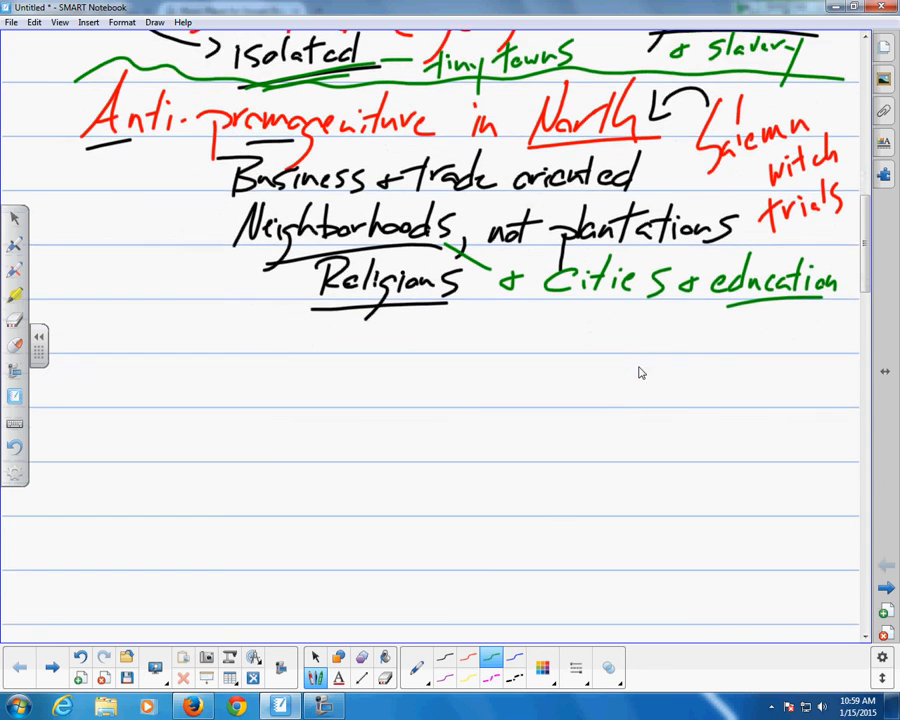
scroll("down", 3)
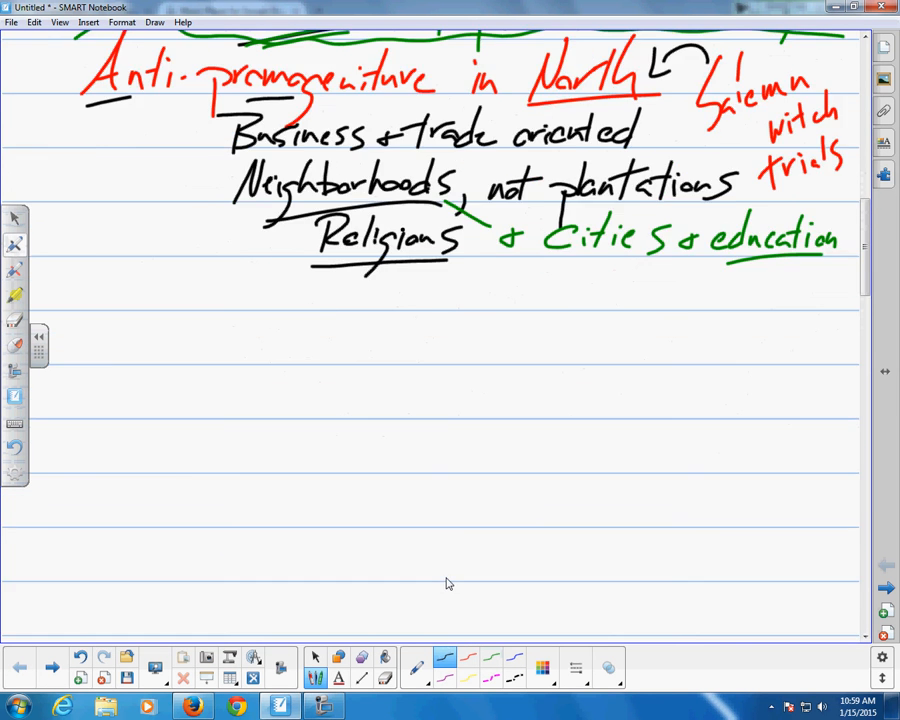
scroll("down", 3)
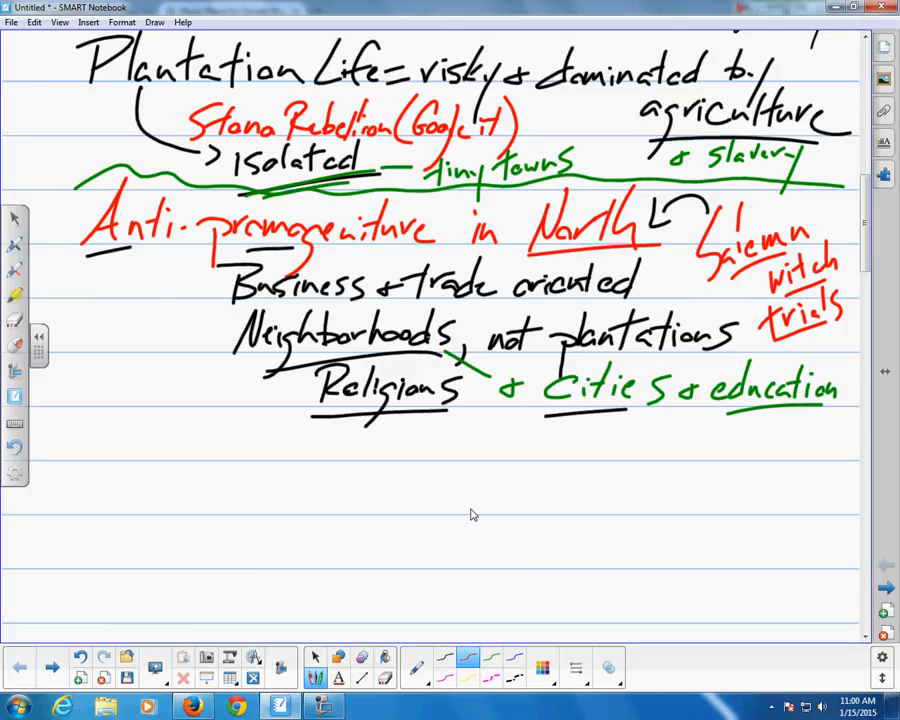
mouse_move(480, 512)
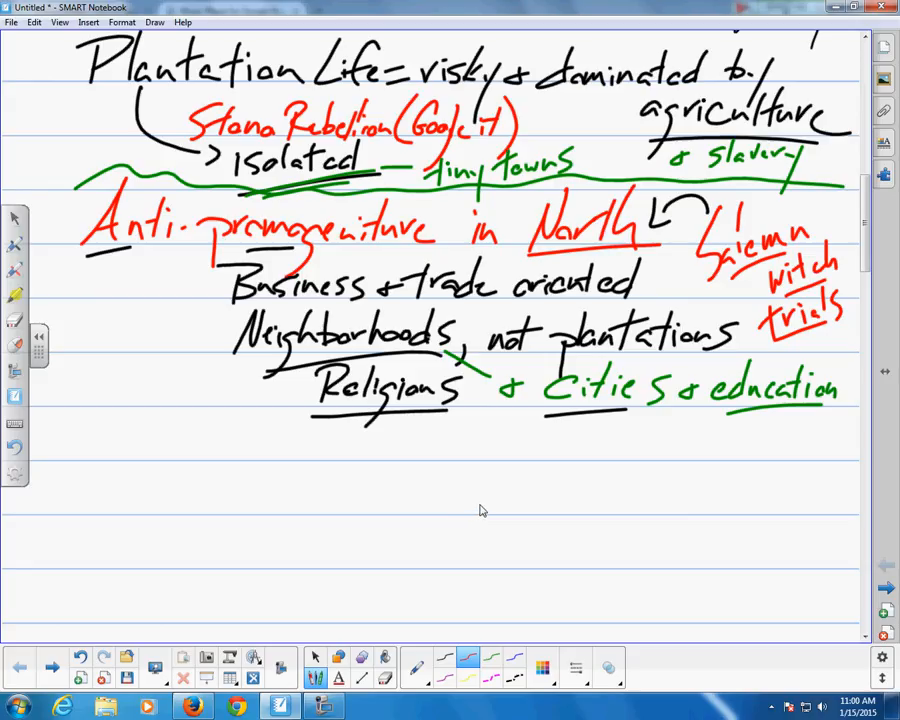
mouse_move(490, 528)
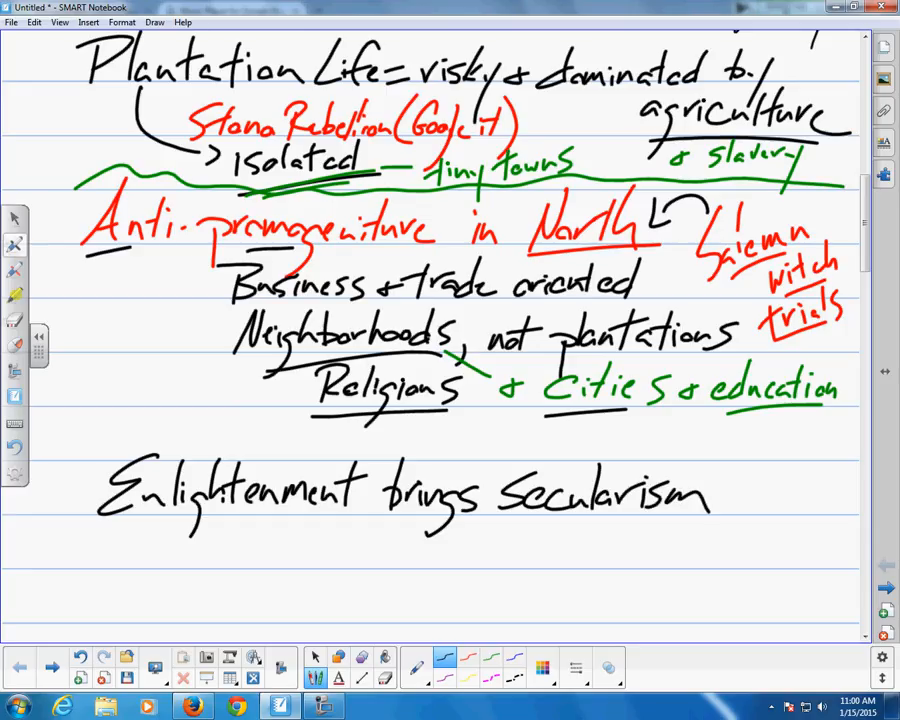
mouse_move(558, 614)
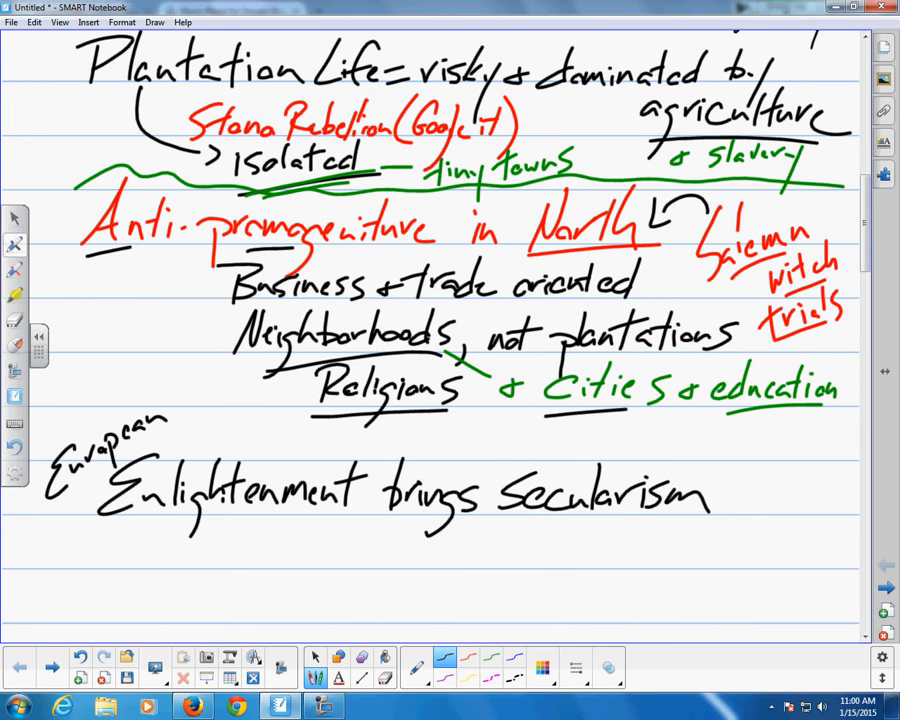
Step: Continue the line with 'is the response' and jot 'gov't order' and 'science' beside Secularism
scroll("down", 3)
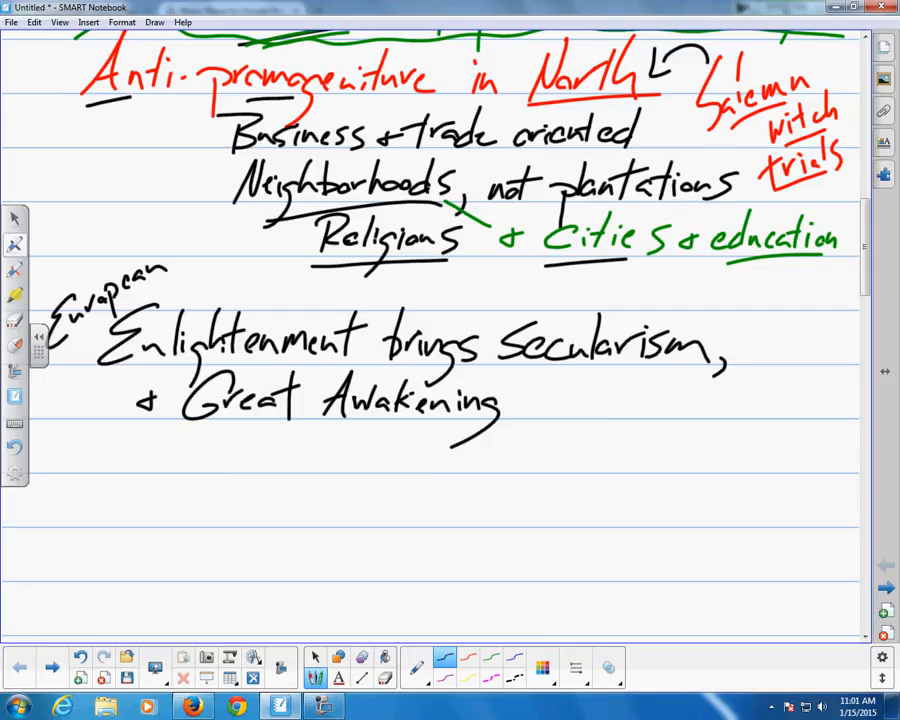
left_click_drag(520, 404, 590, 404)
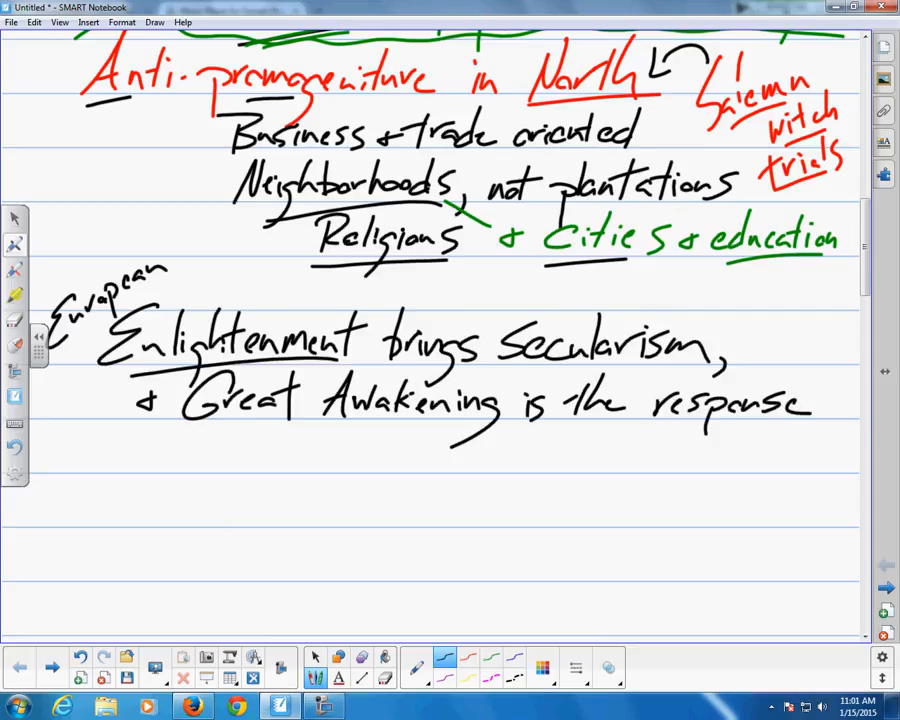
left_click_drag(720, 344, 756, 320)
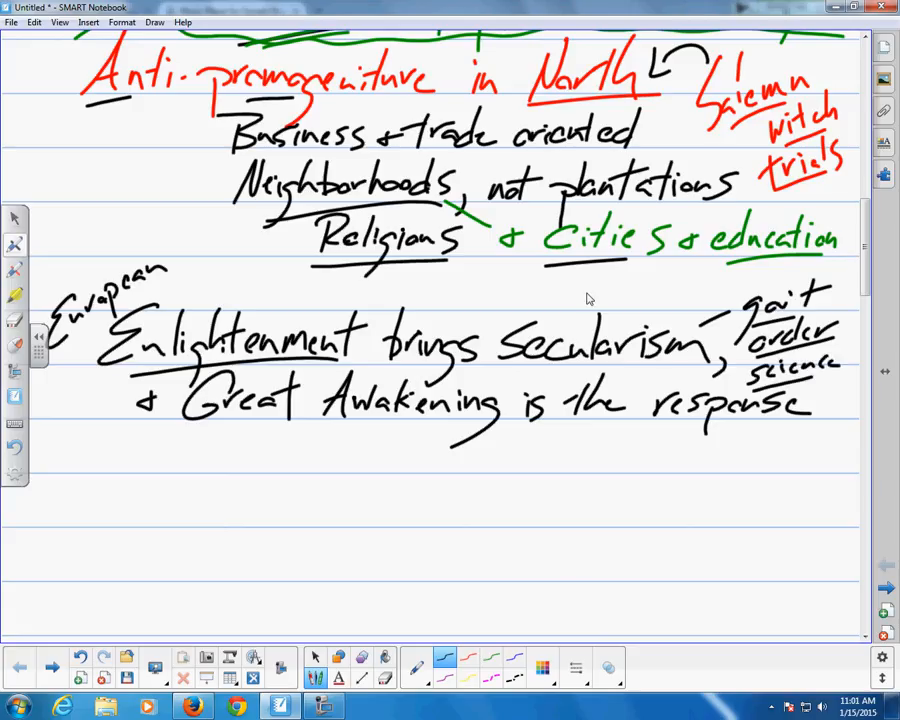
mouse_move(738, 384)
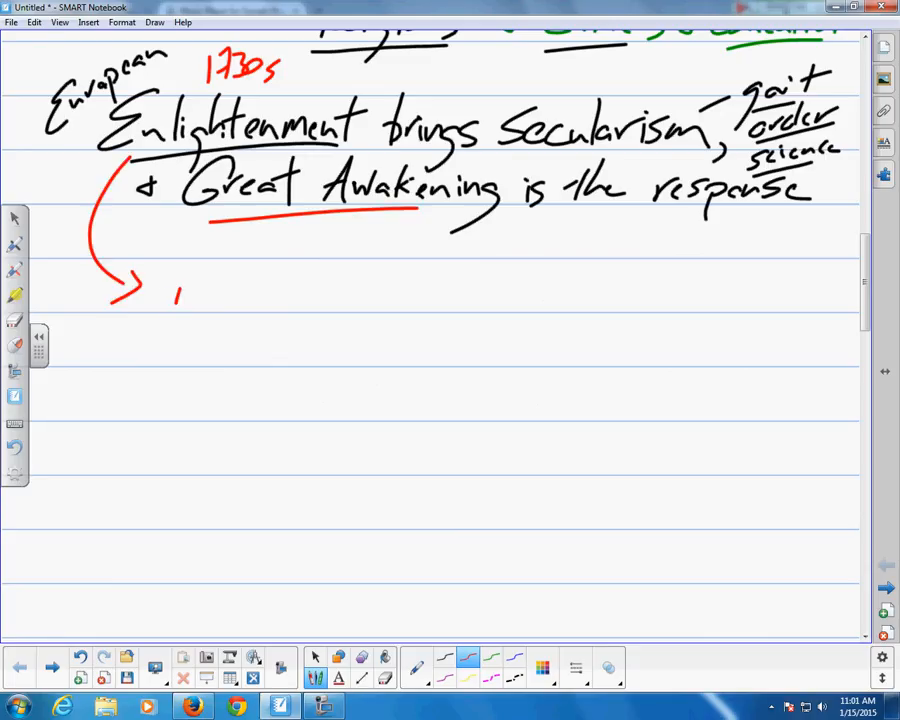
Step: List in red: Books, education, science, writing, philosophy, & a new perspective on GOD
left_click_drag(170, 296, 240, 296)
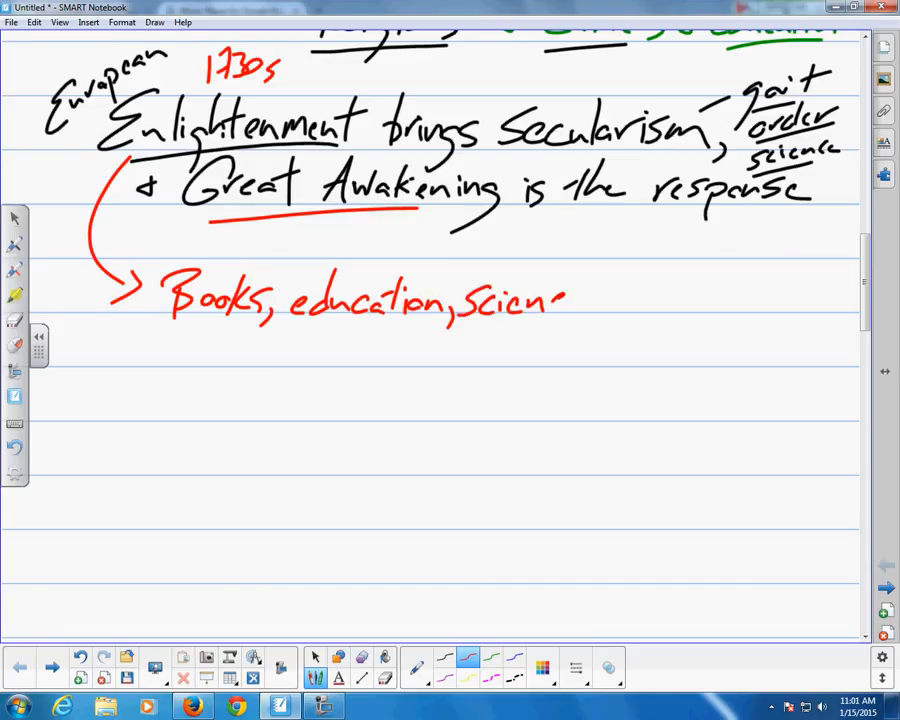
left_click_drag(560, 300, 656, 300)
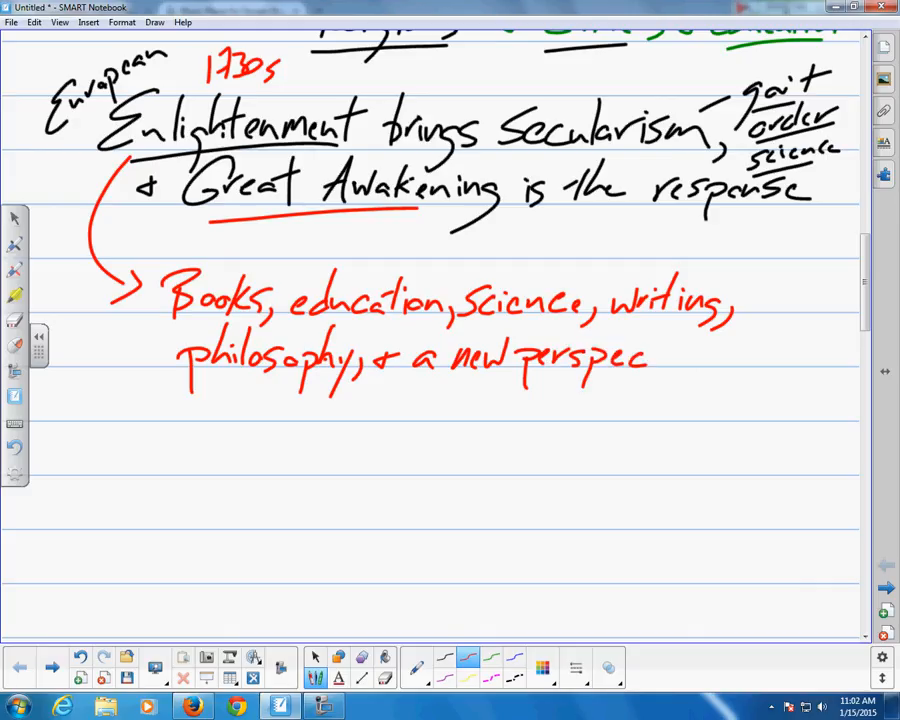
left_click_drag(650, 356, 740, 360)
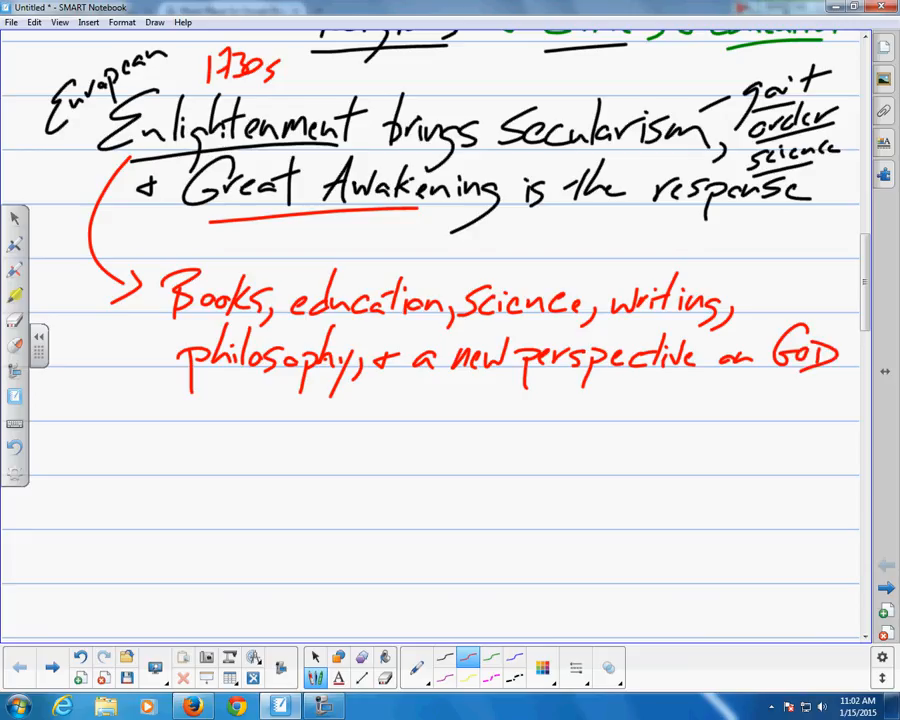
mouse_move(604, 400)
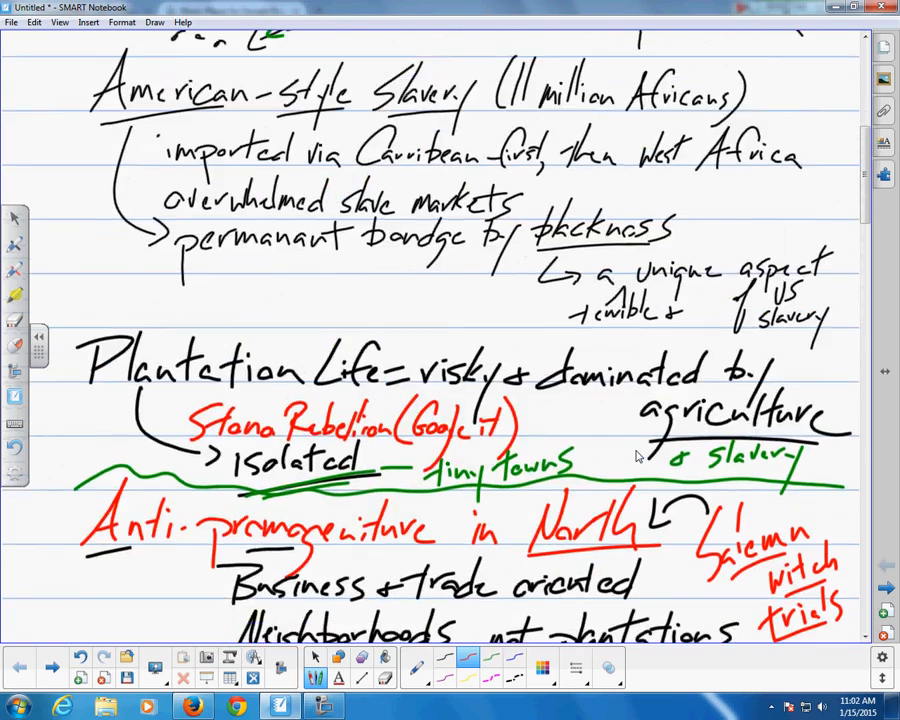
Step: Scroll back up to the colonial map and Triangle Trade System drawing
scroll("up", 3)
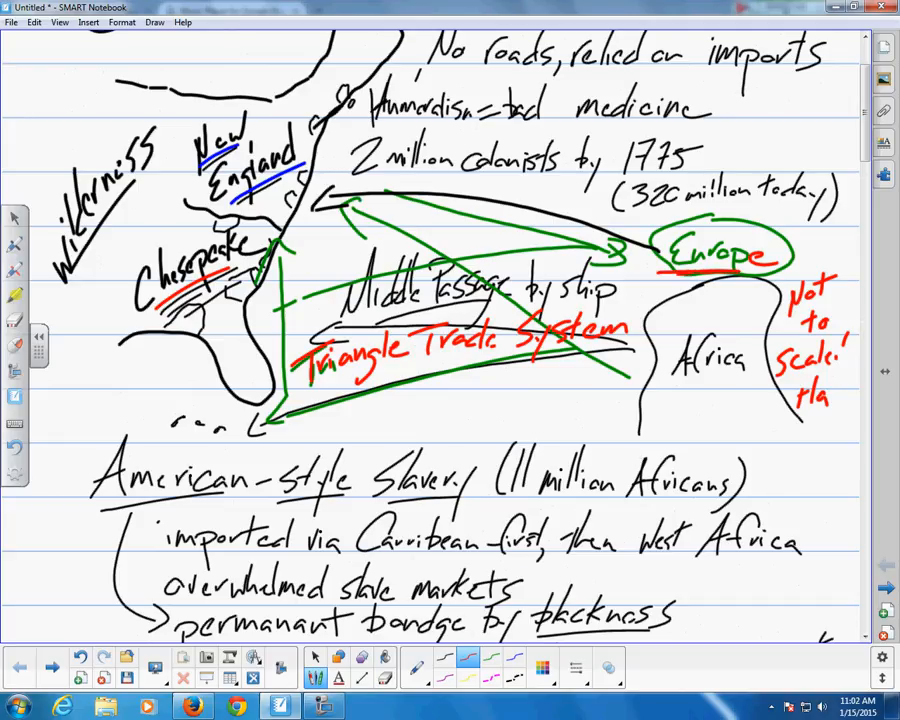
left_click_drag(660, 278, 756, 276)
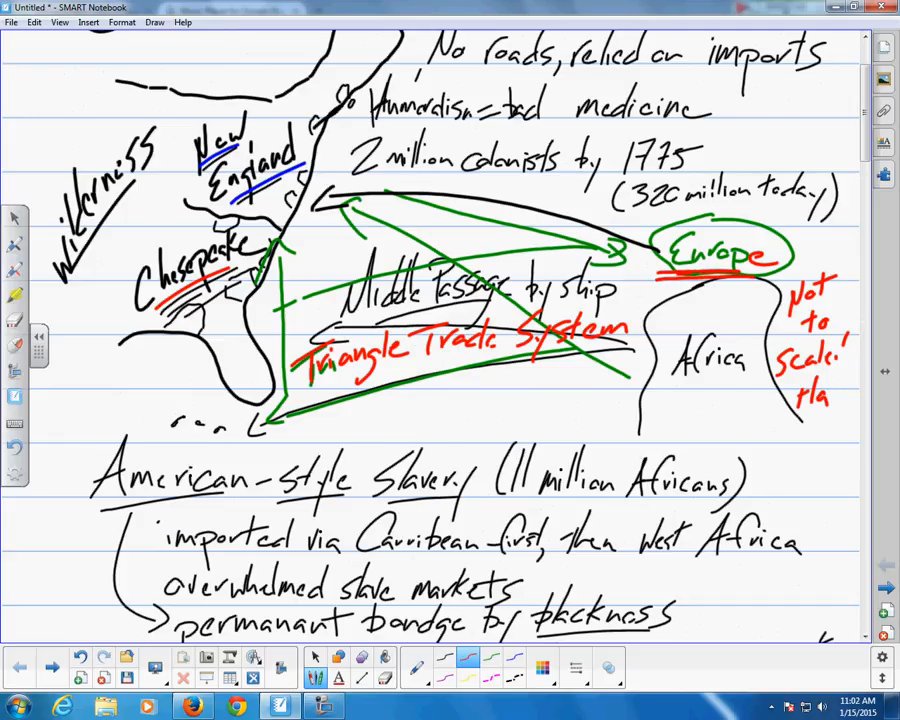